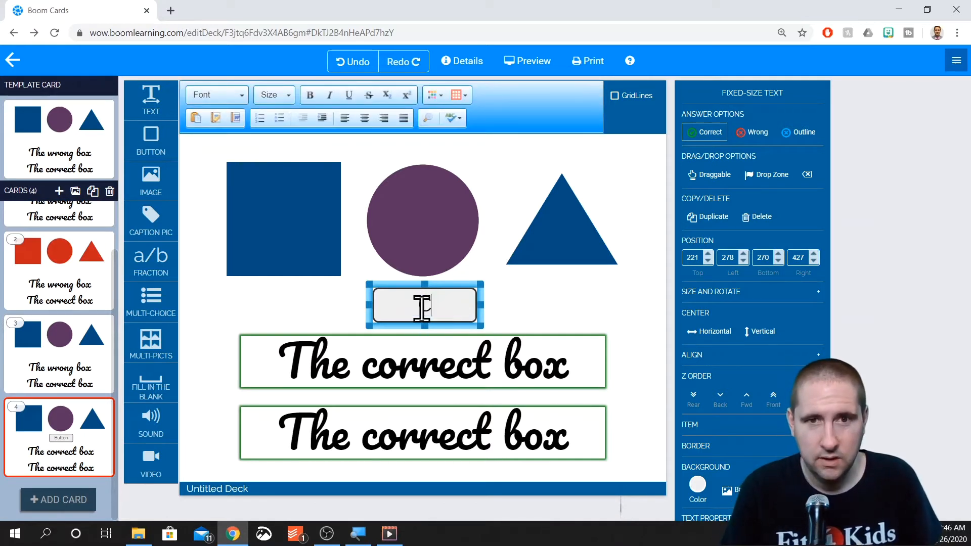
Give the button the label 'Correct' and leave it selected.
text(Correct)
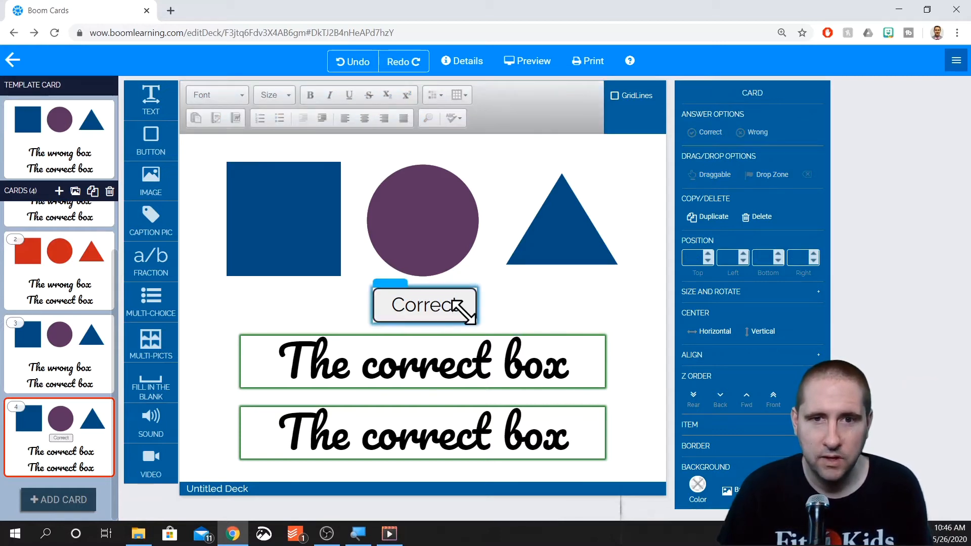
click(424, 304)
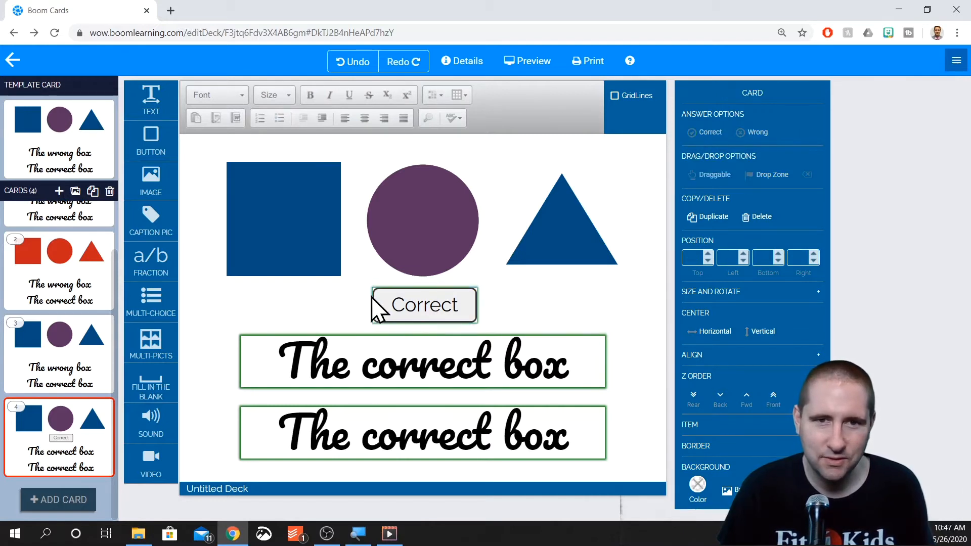
mouse_move(532, 315)
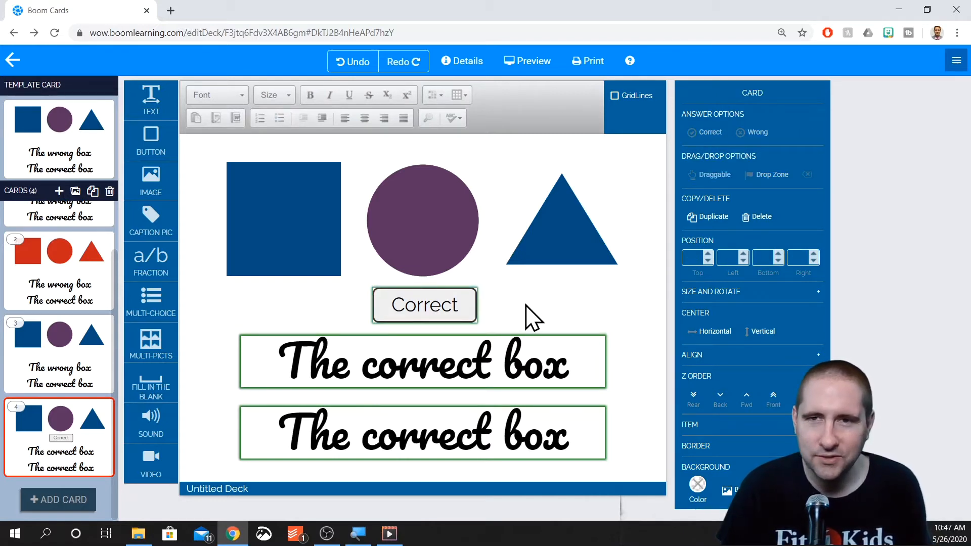
click(423, 362)
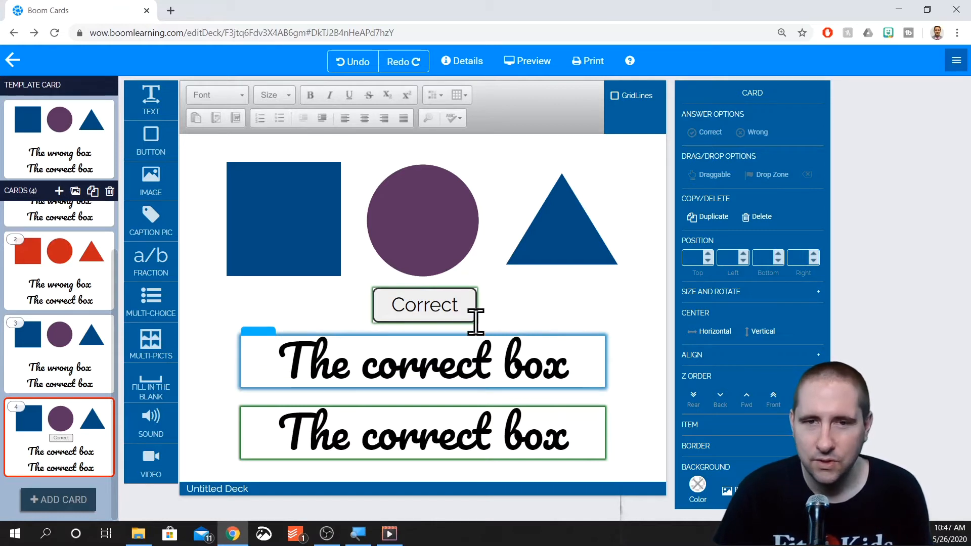
click(424, 304)
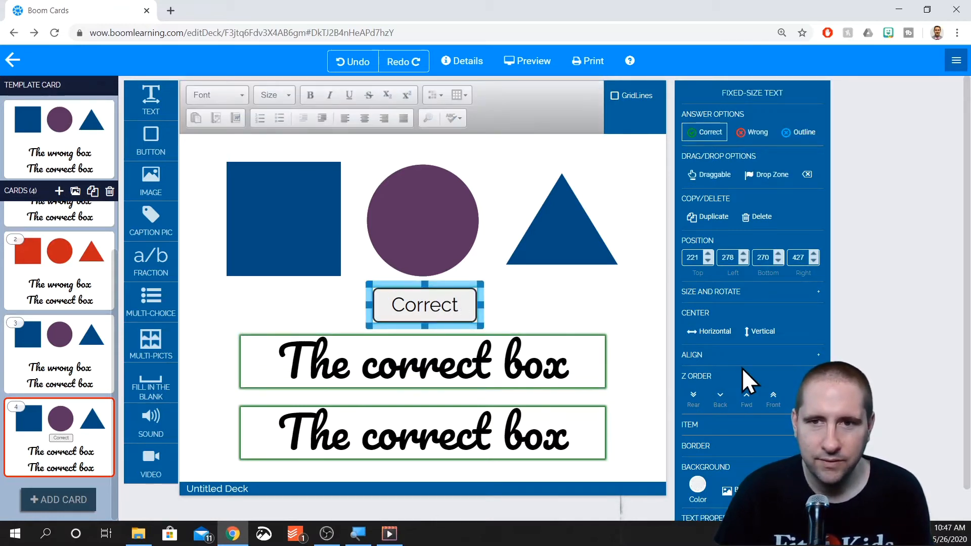
Raise the Correct button's border width to 6 for a thicker dark border.
scroll(down, 3)
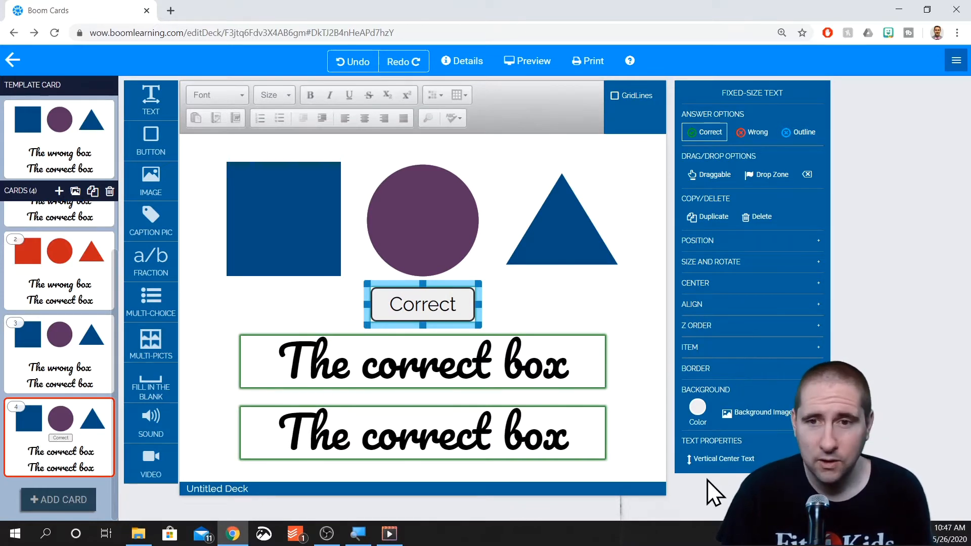
mouse_move(721, 458)
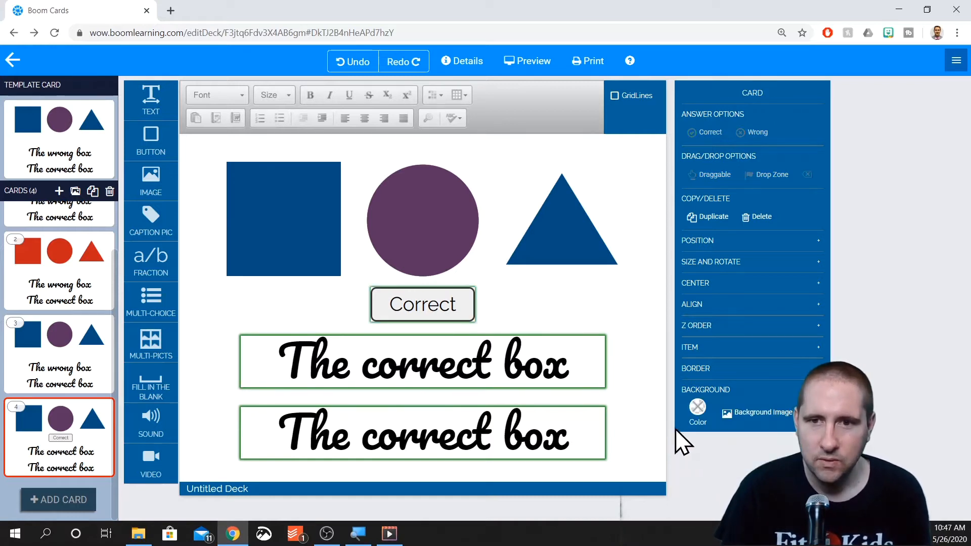
click(422, 304)
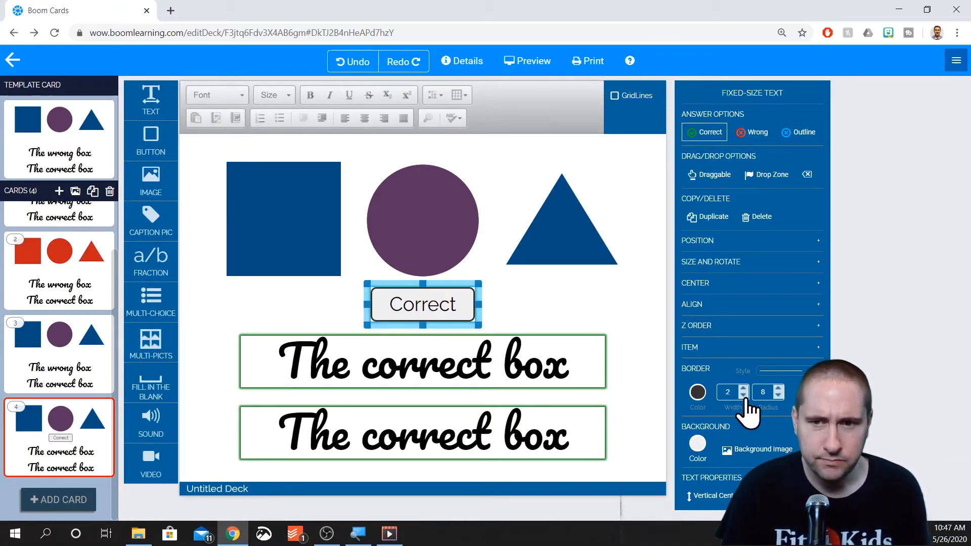
click(741, 395)
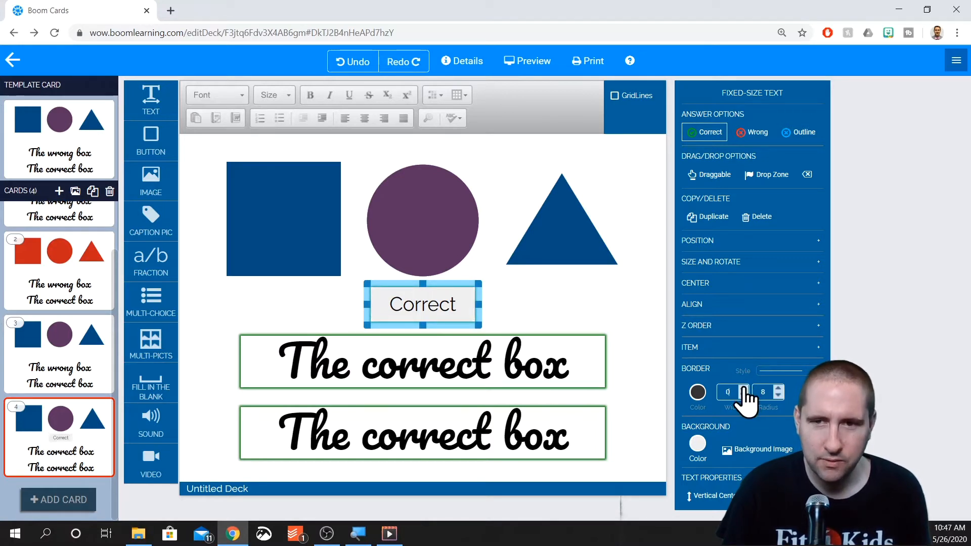
click(732, 392)
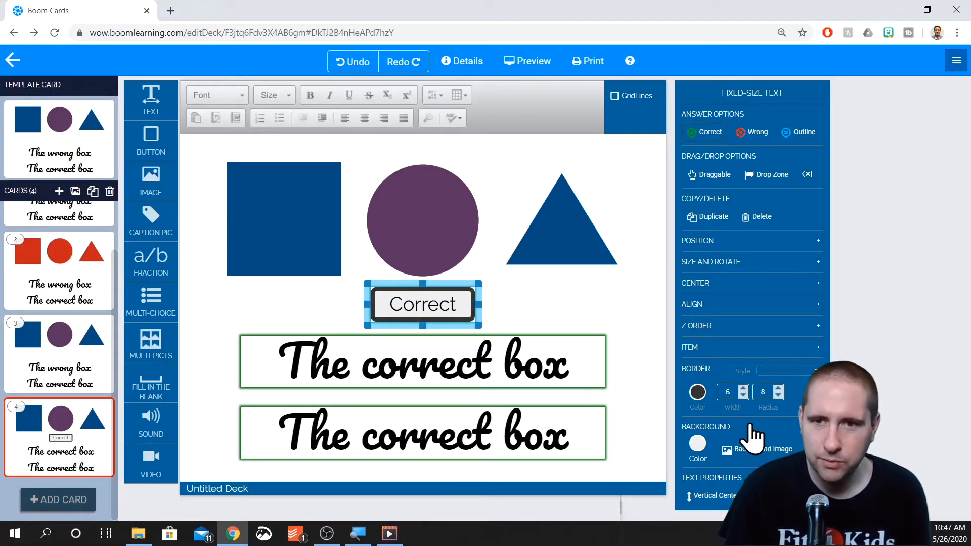
click(742, 395)
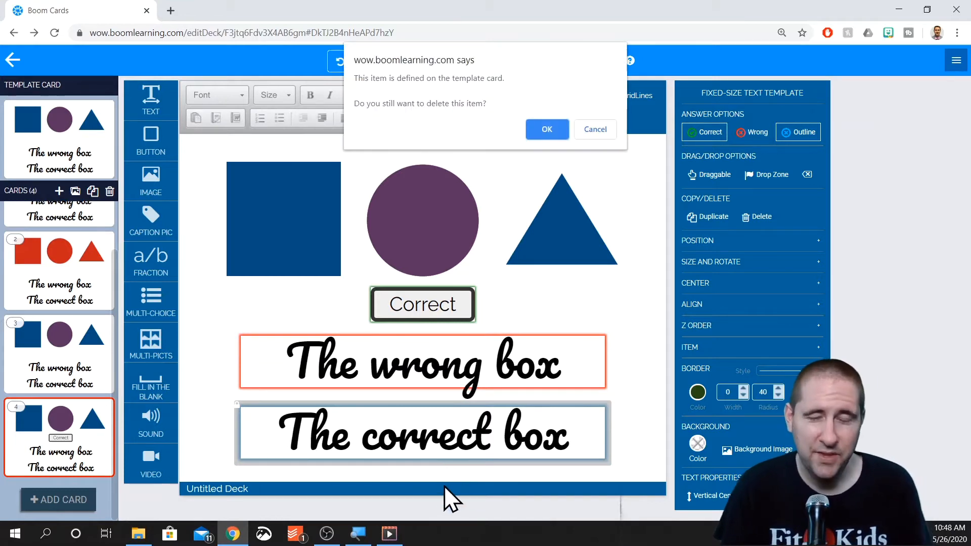
mouse_move(406, 499)
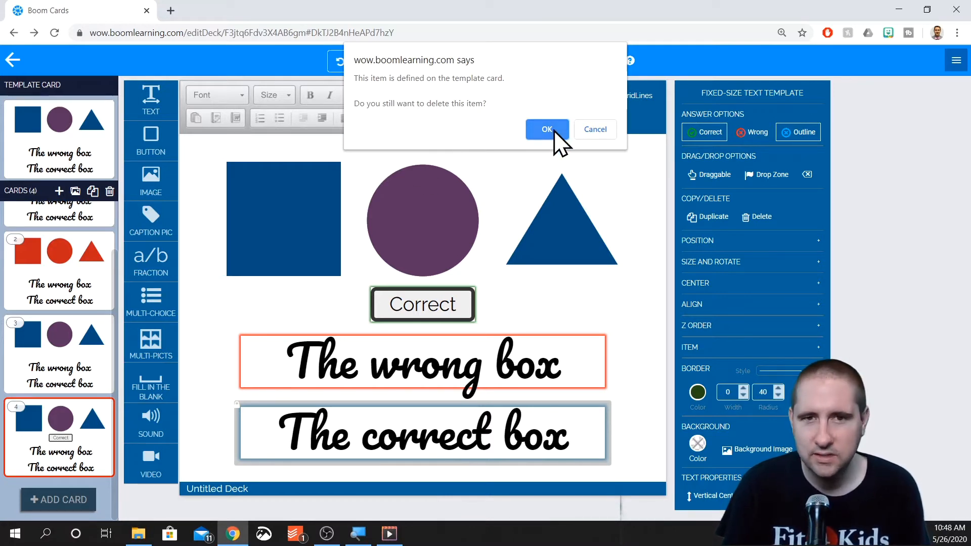
Delete the template answer box and duplicate 'The wrong box' so two remain.
click(546, 129)
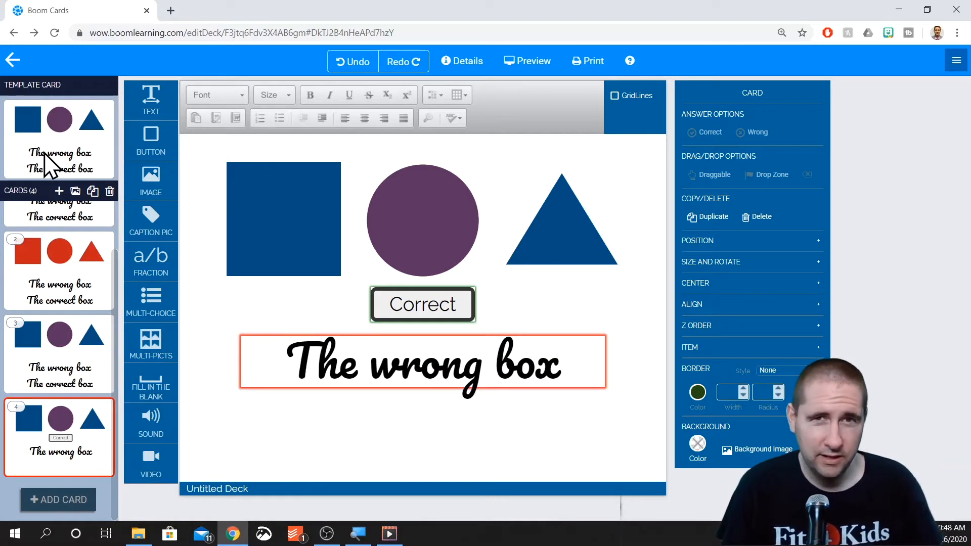
click(422, 362)
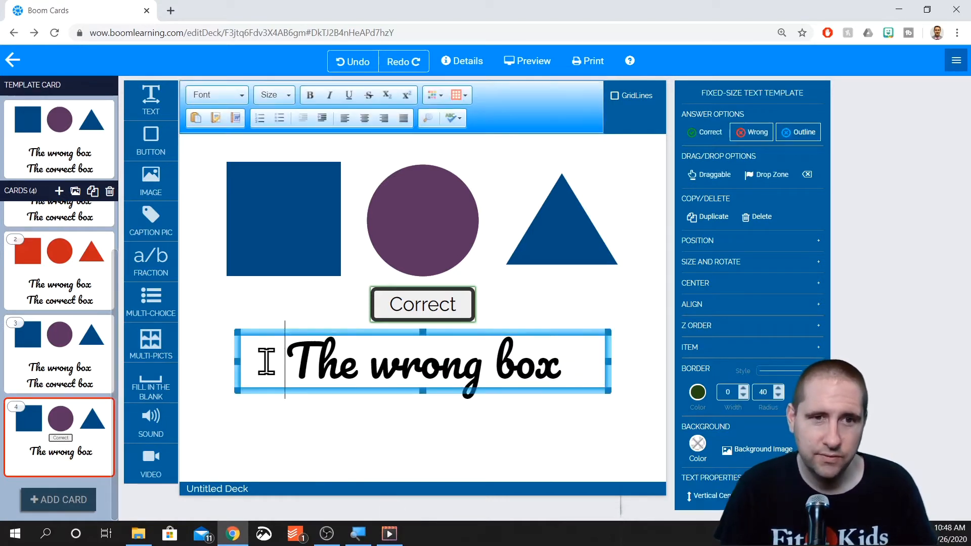
mouse_move(706, 216)
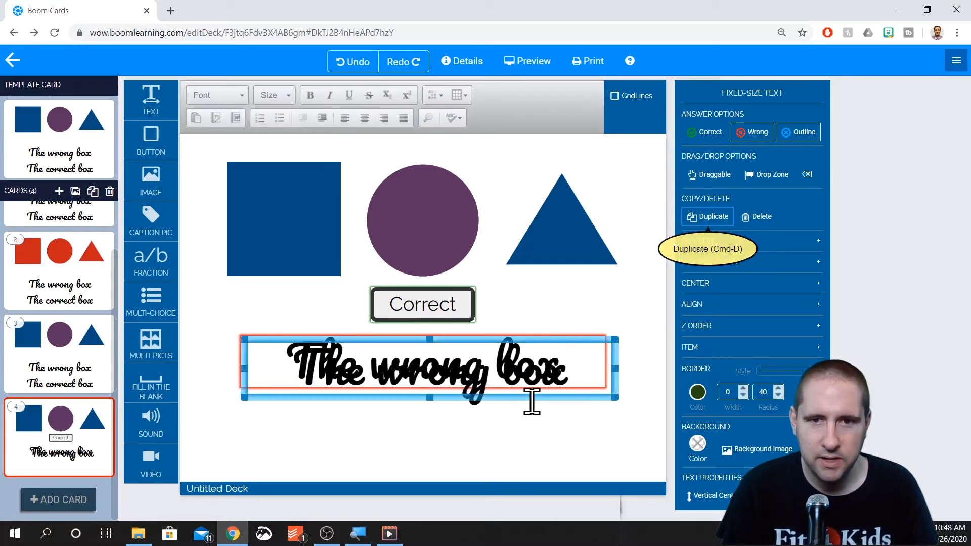
click(707, 216)
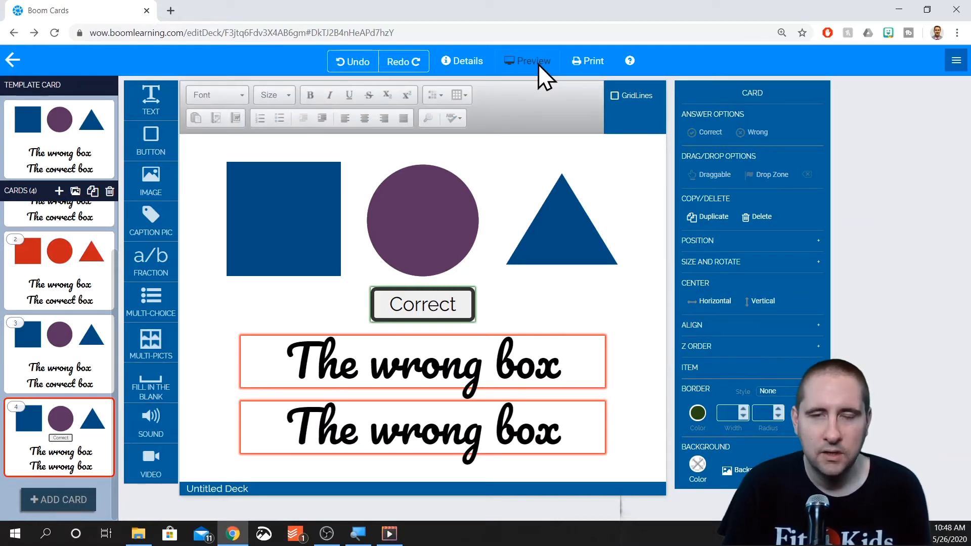
click(532, 60)
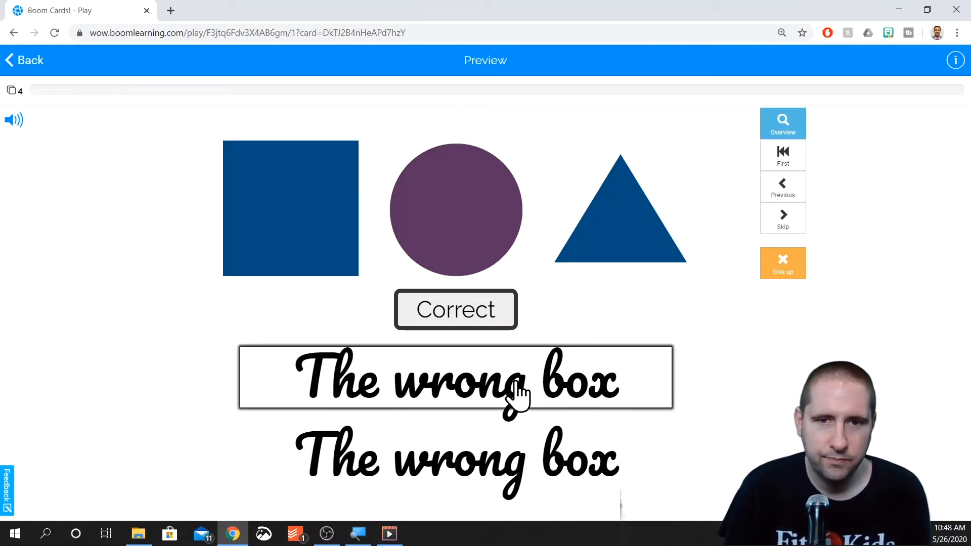
mouse_move(474, 411)
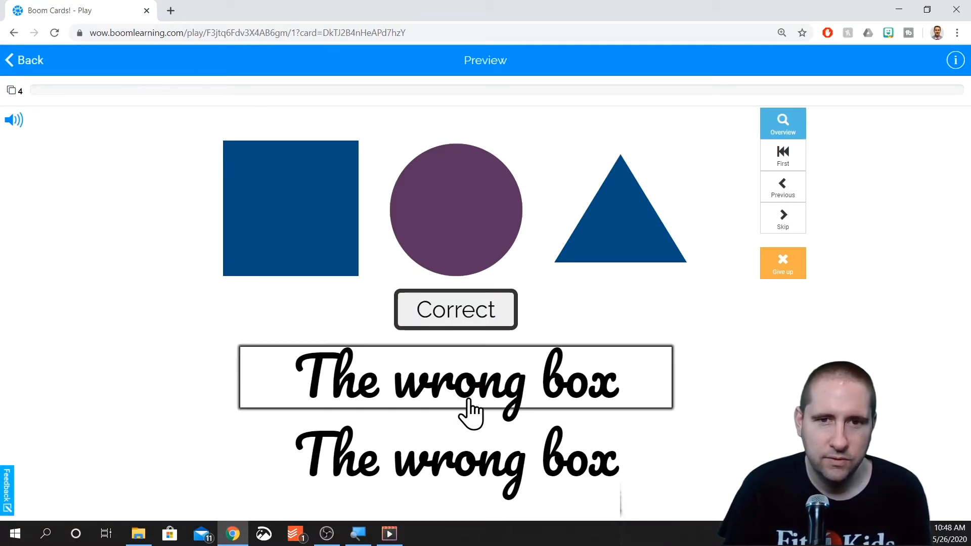
click(455, 378)
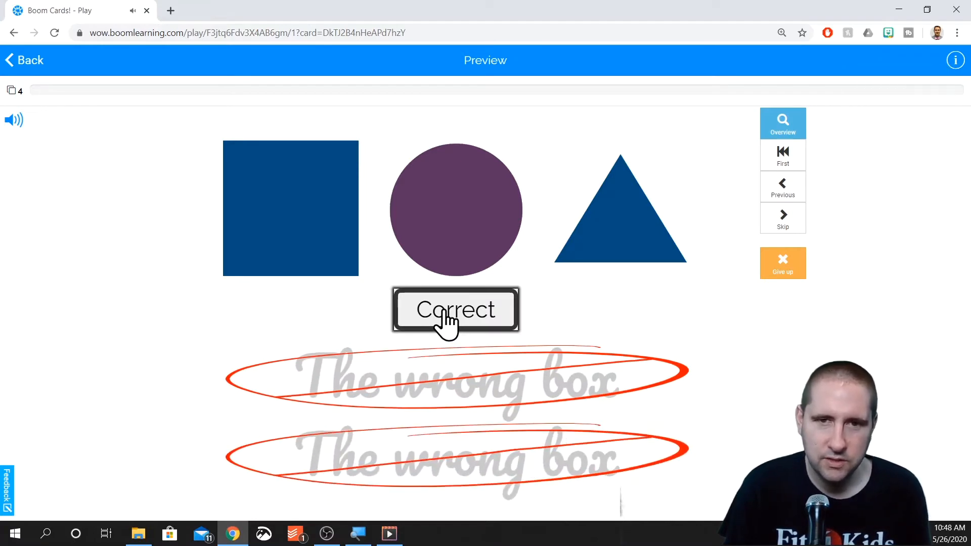
click(455, 310)
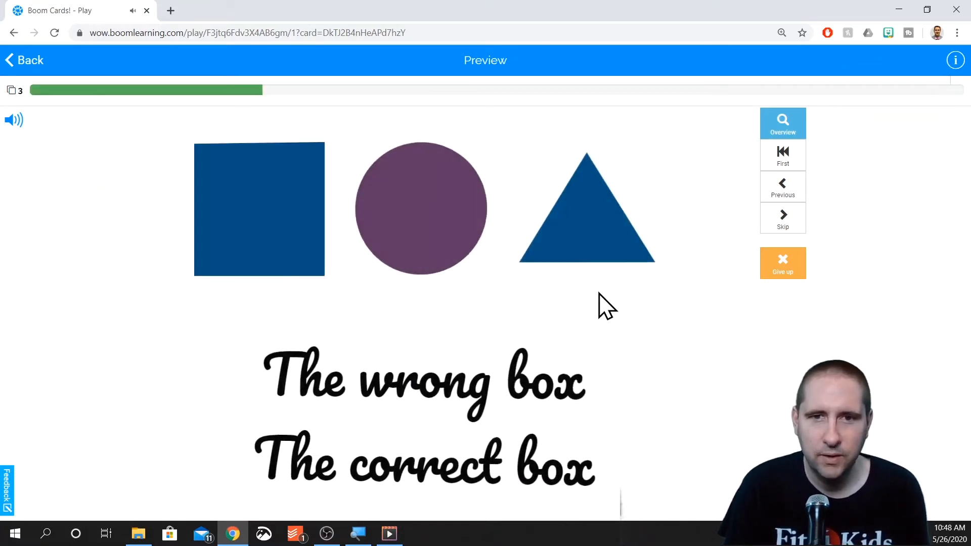
click(23, 61)
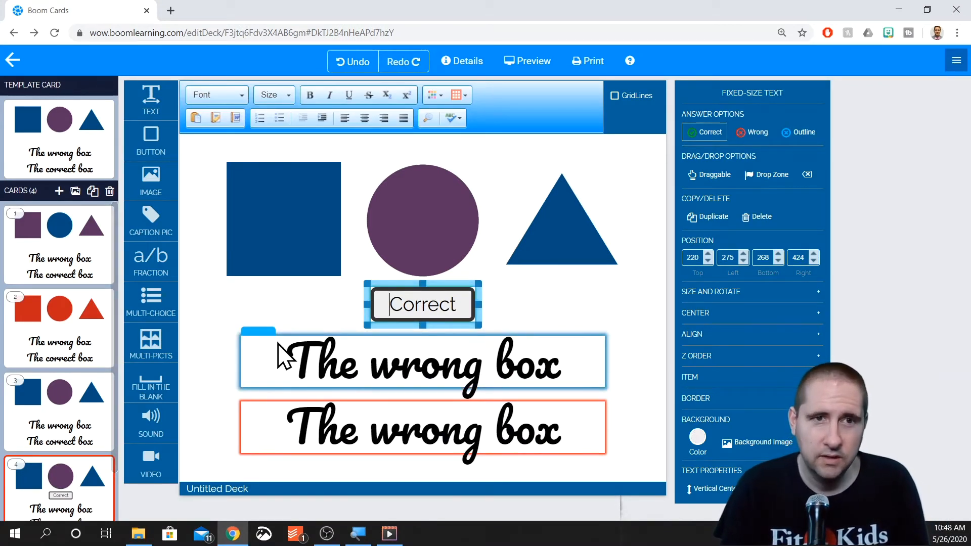
Make the Correct button's background transparent, move it onto the circle and delete both.
click(423, 304)
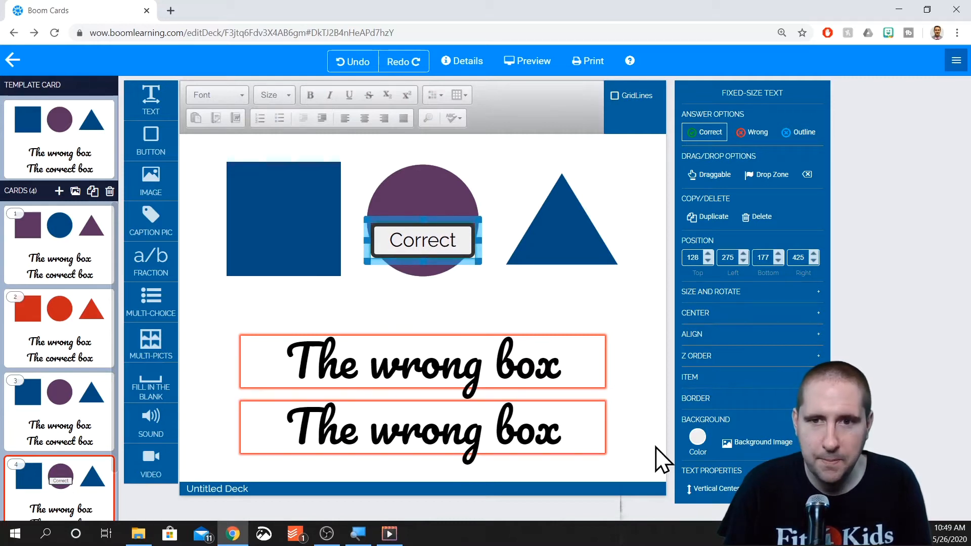
click(696, 436)
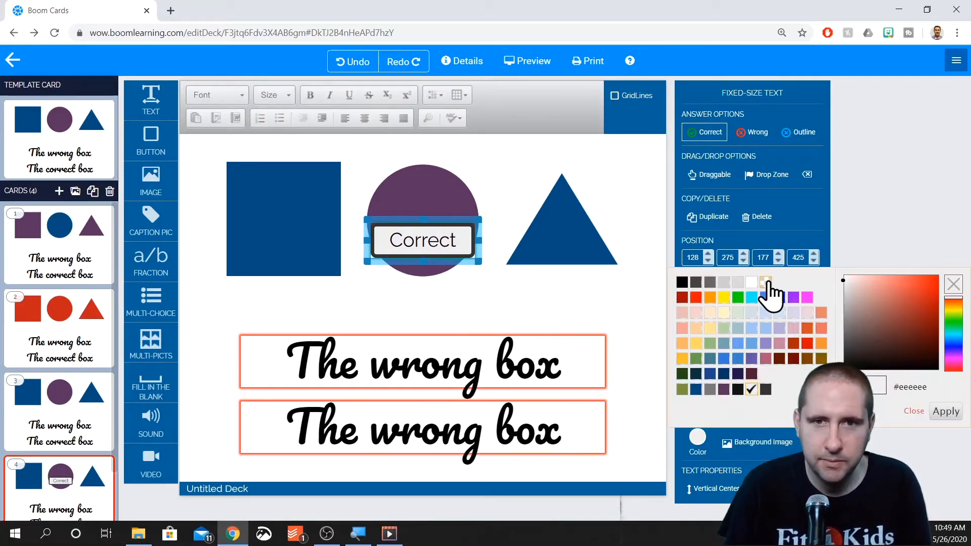
click(766, 282)
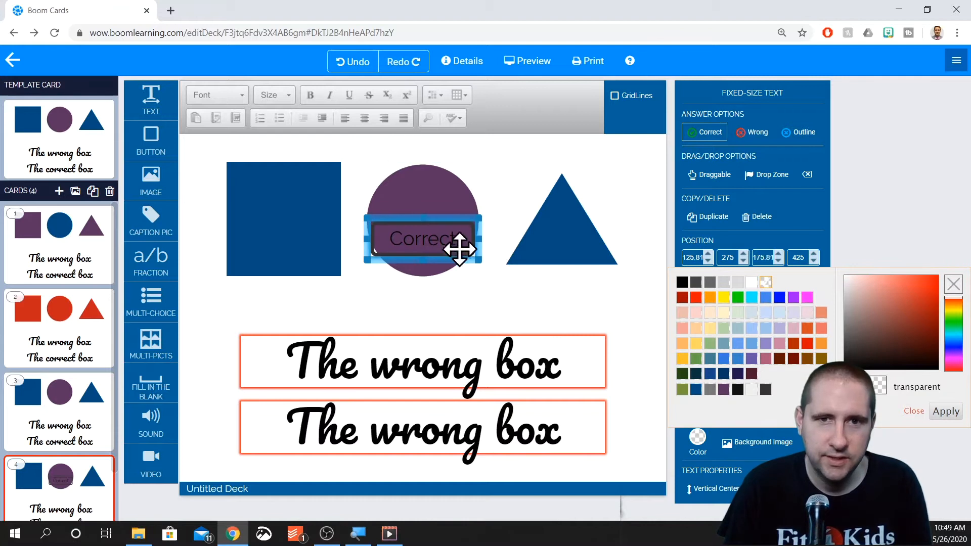
drag(422, 240, 266, 207)
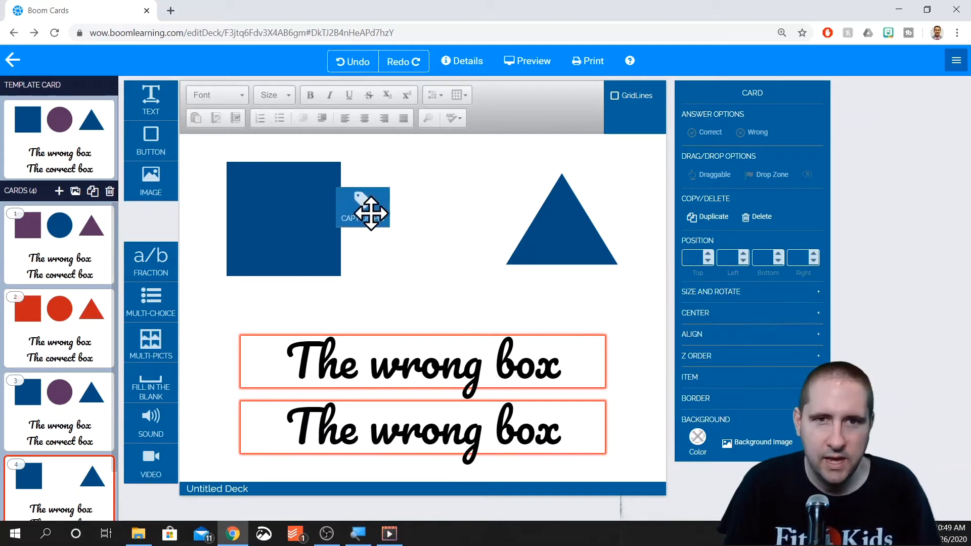
Add a centered Caption Pic between square and triangle with the purple circle captioned 'Circle'.
click(150, 223)
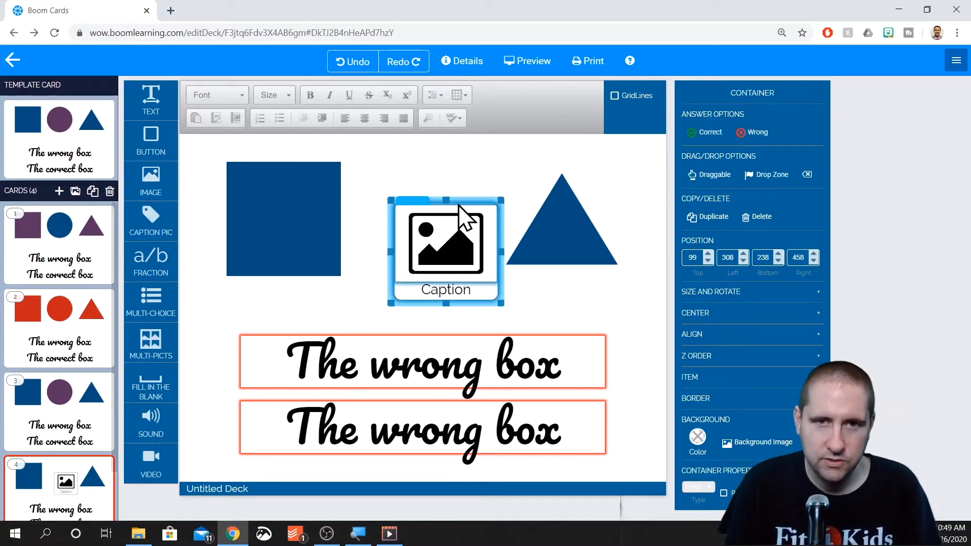
drag(445, 251, 425, 217)
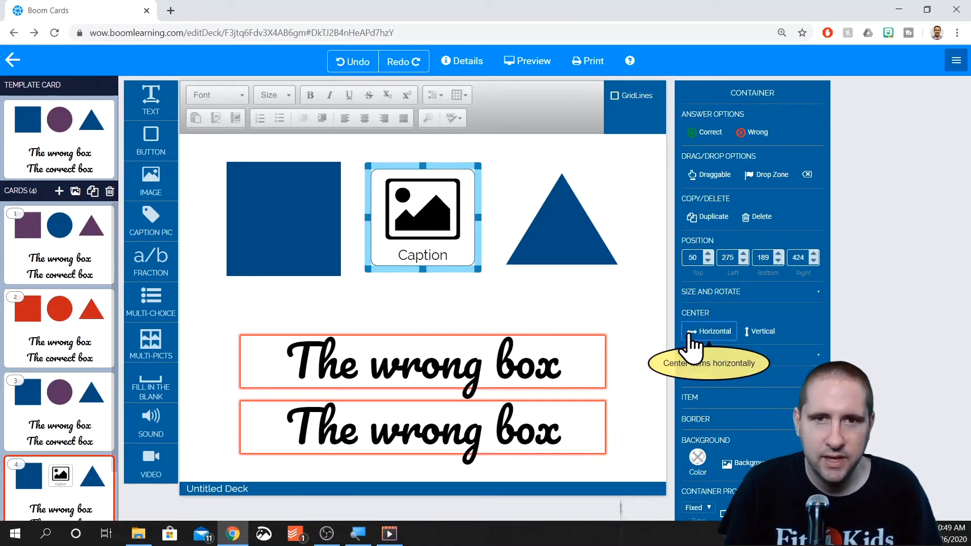
click(423, 214)
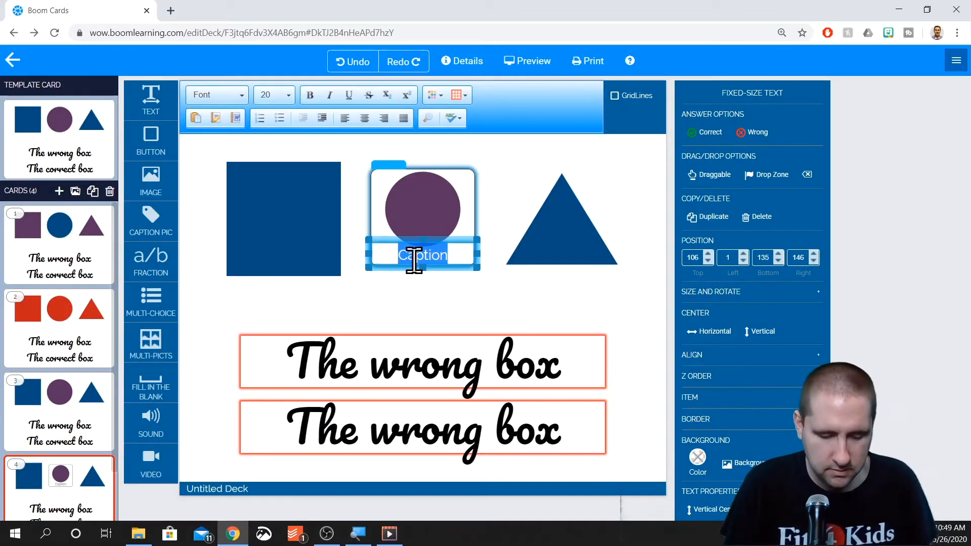
text(Circle)
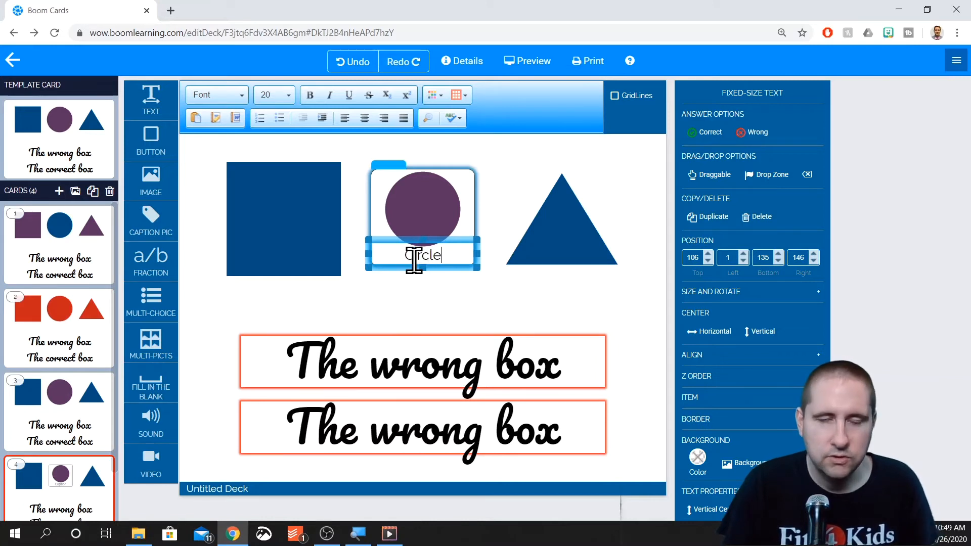
click(456, 310)
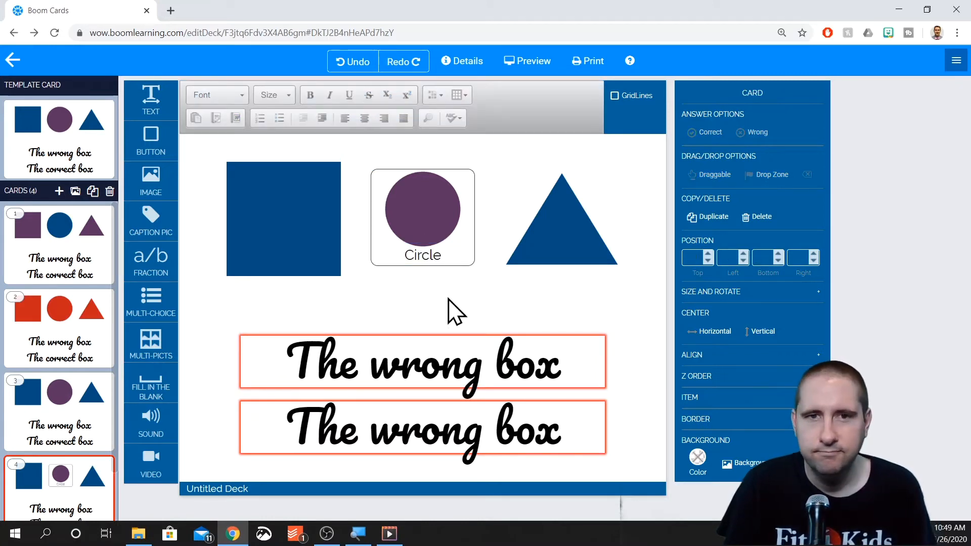
click(423, 210)
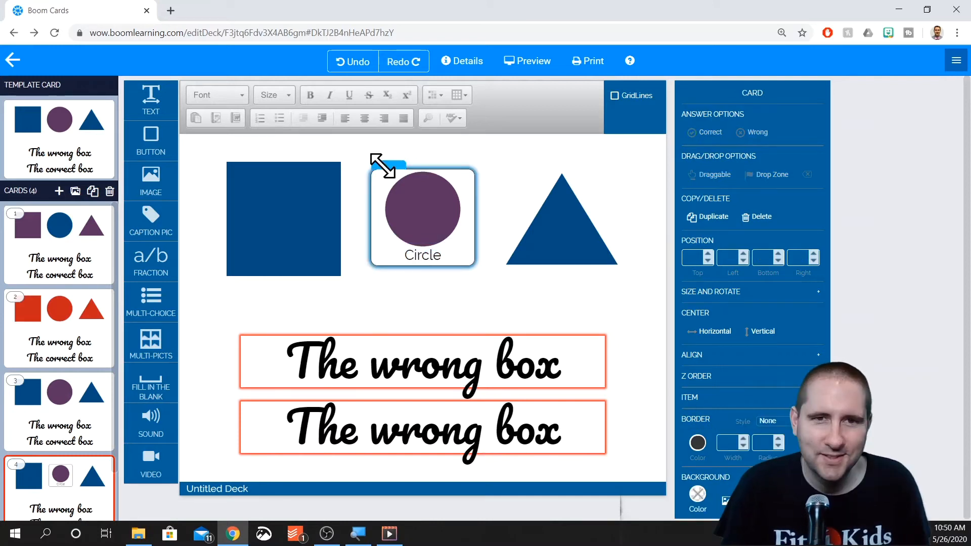
Enlarge the purple circle picture and move the 'Circle' caption to the card's bottom.
click(422, 217)
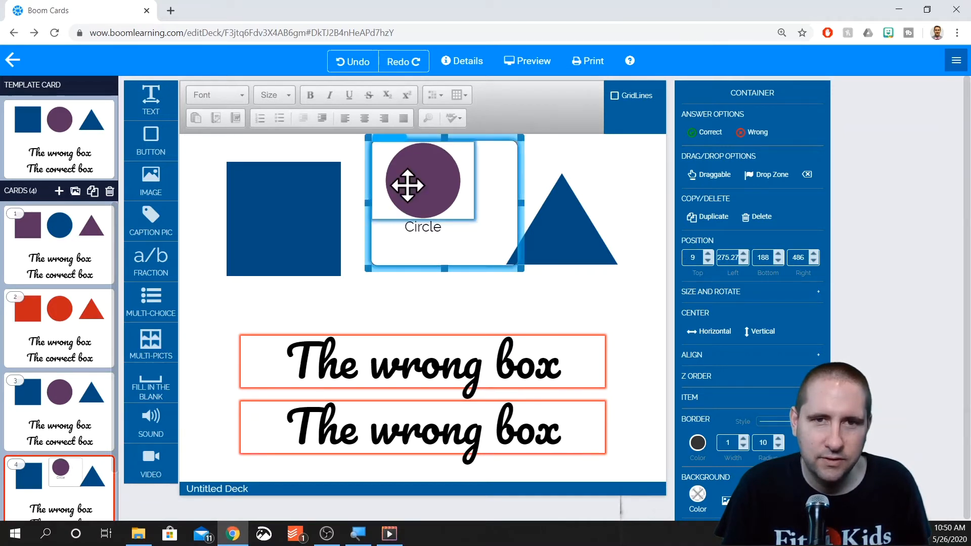
click(422, 226)
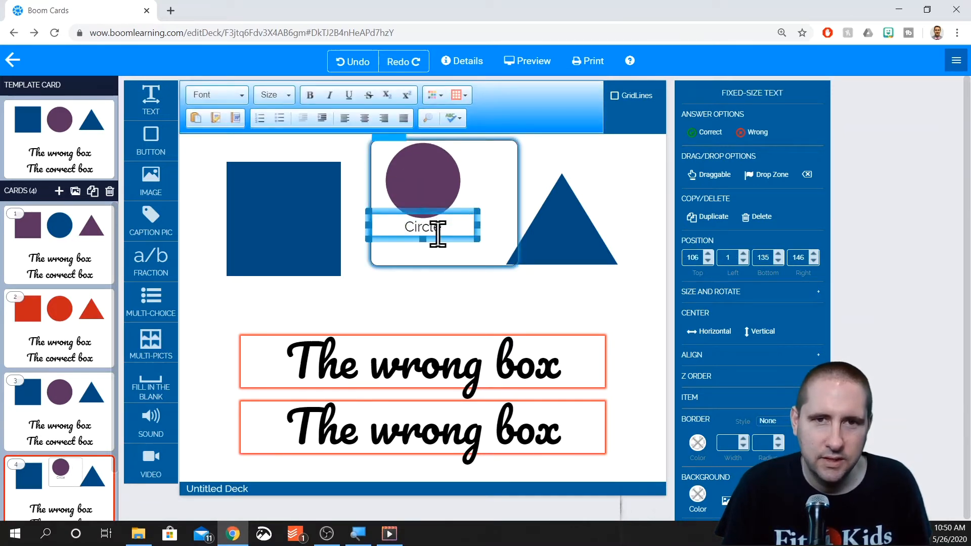
click(423, 180)
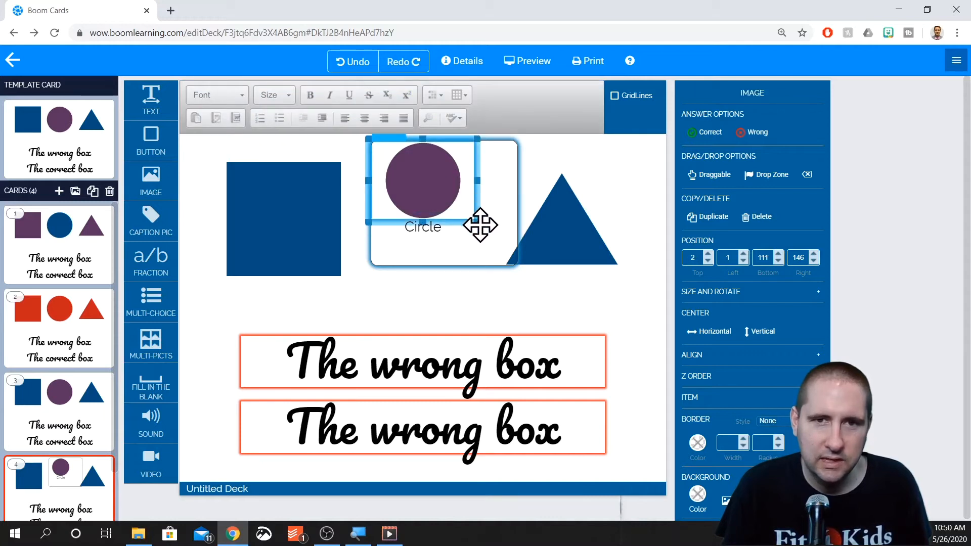
drag(477, 223, 511, 254)
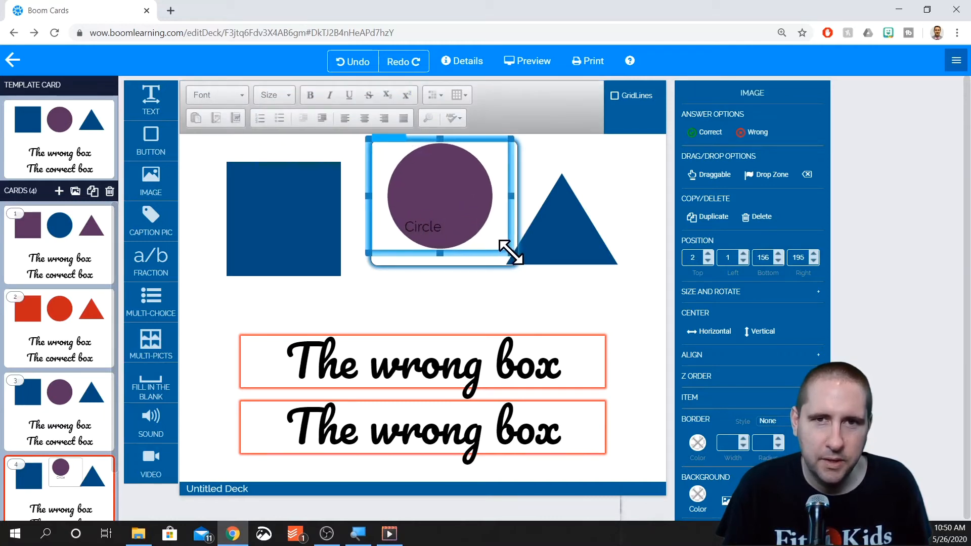
drag(513, 250, 446, 260)
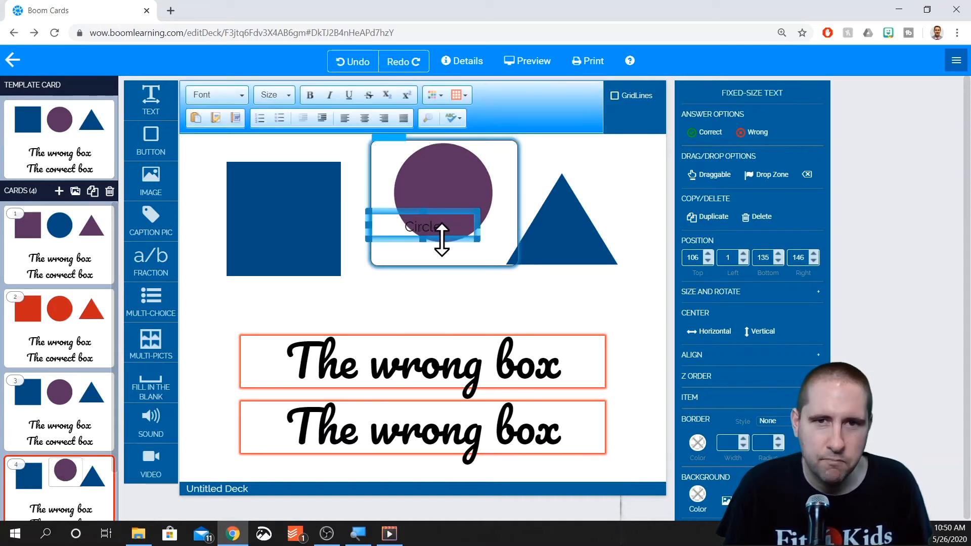
drag(442, 226, 442, 256)
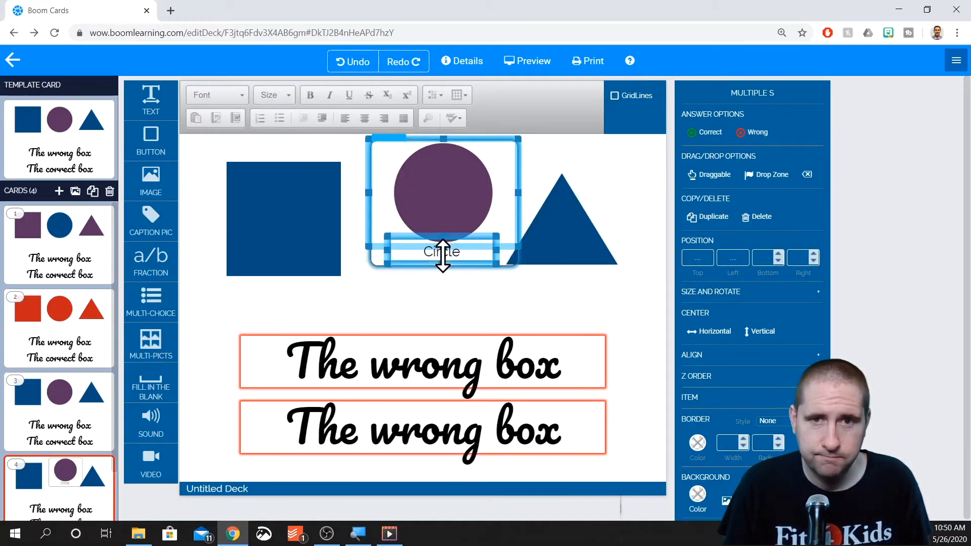
mouse_move(712, 330)
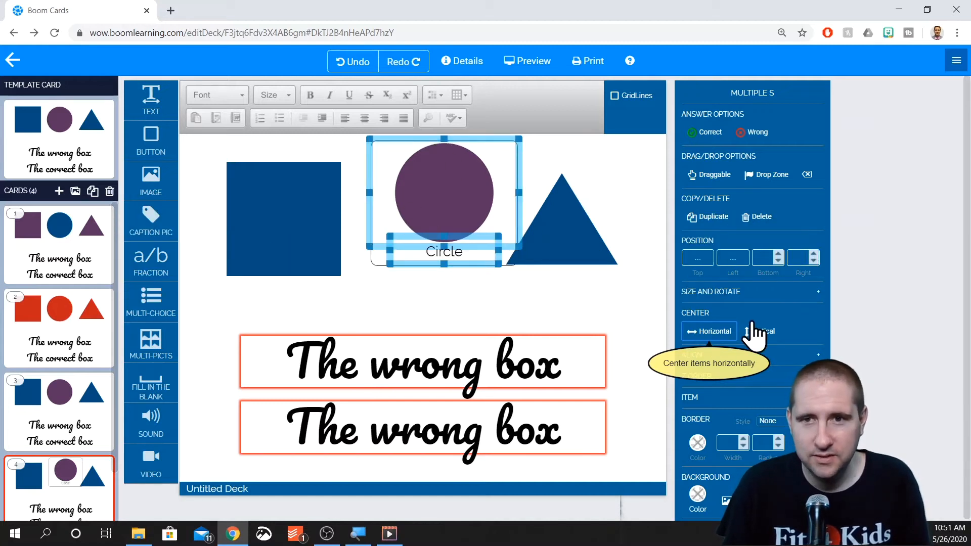
Center circle and caption horizontally, then top-align the square, circle card and triangle.
click(759, 331)
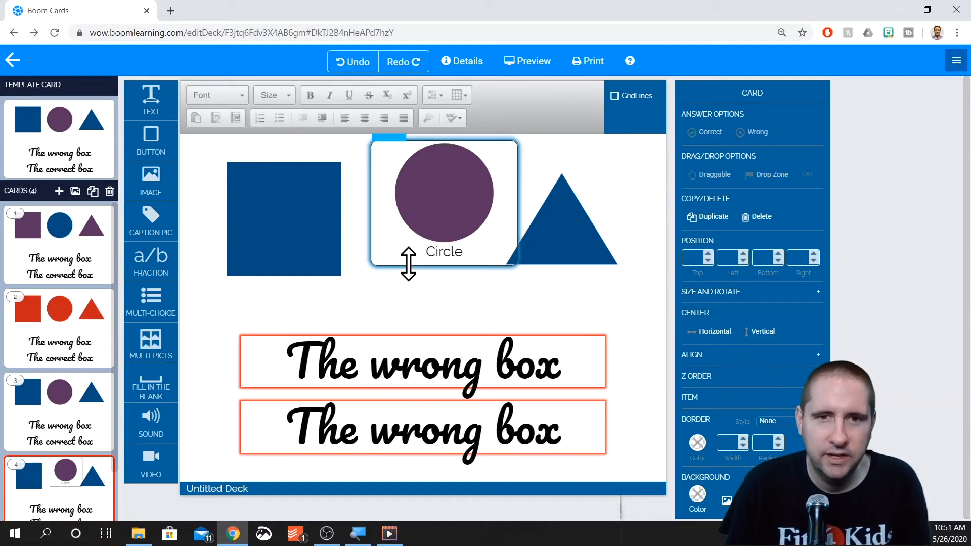
click(443, 186)
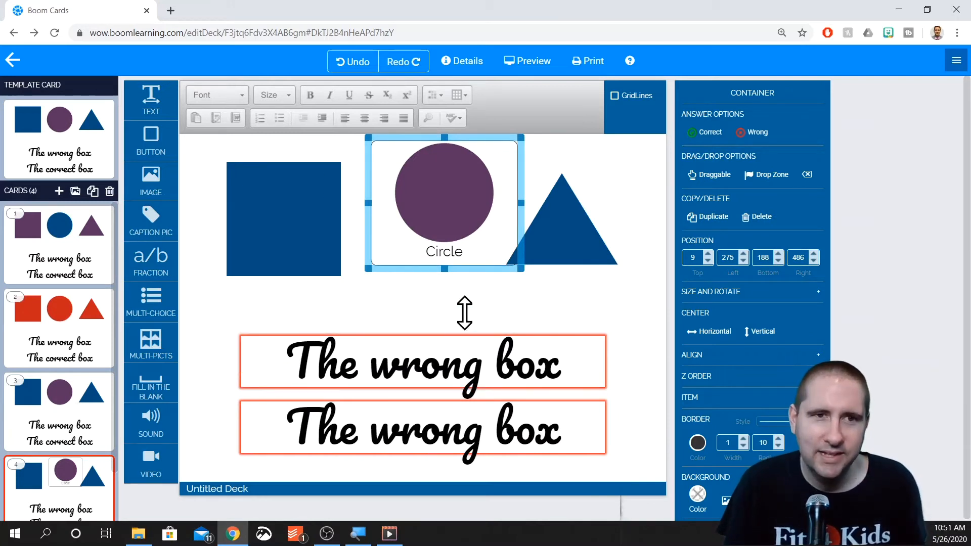
mouse_move(734, 365)
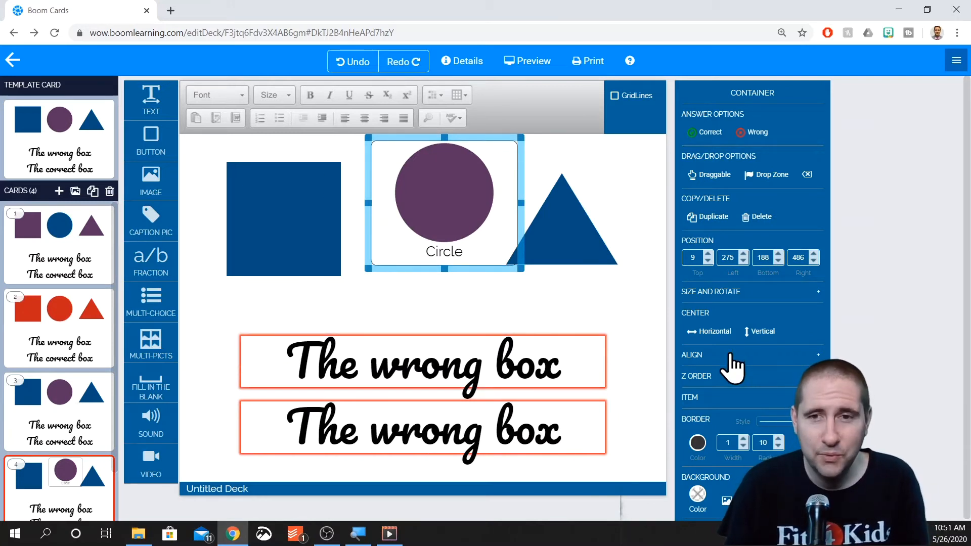
click(712, 332)
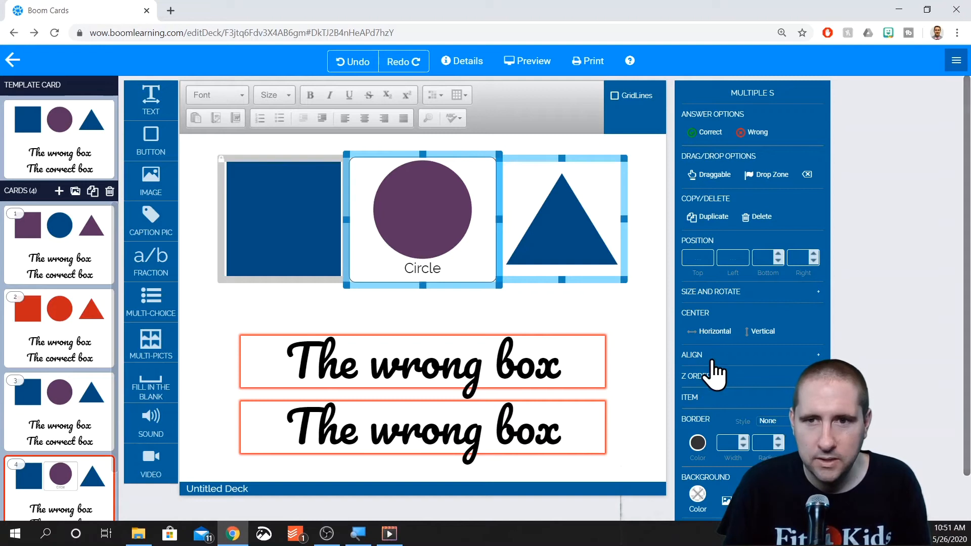
click(692, 354)
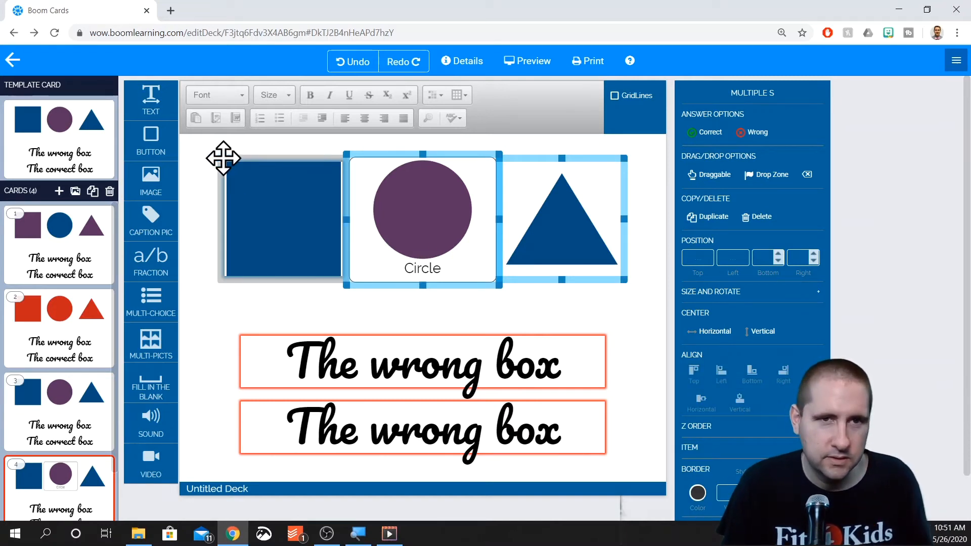
mouse_move(693, 372)
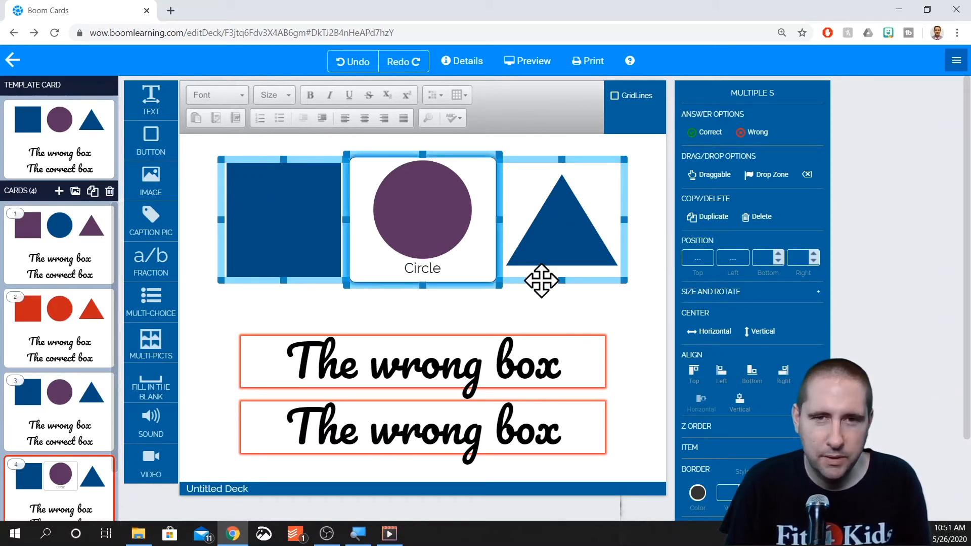
click(423, 363)
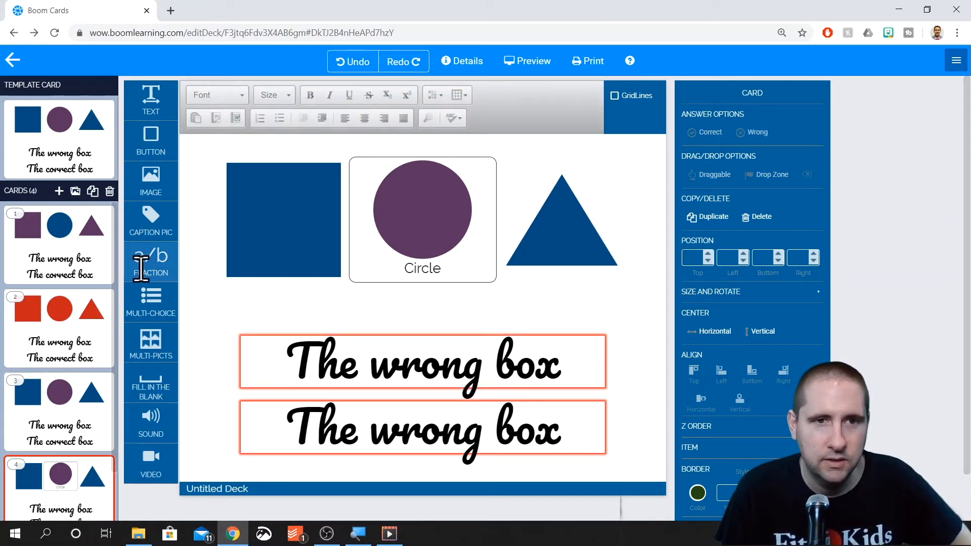
Delete the square, circle card, triangle and the stray fraction box from card 4.
click(560, 220)
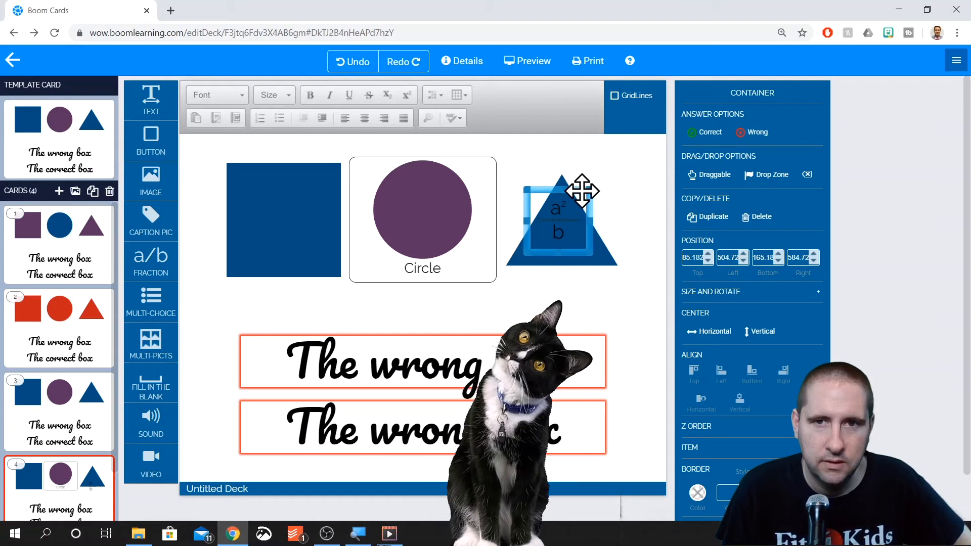
drag(582, 190, 585, 196)
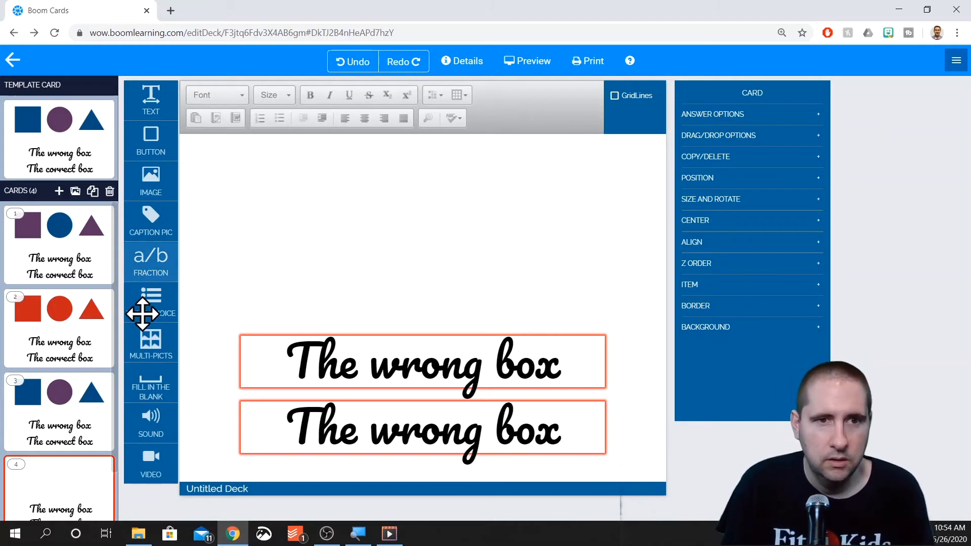
Insert a 2x2 Multi-Choice grid and change its 'correct' answer to read 'wrong'.
click(151, 303)
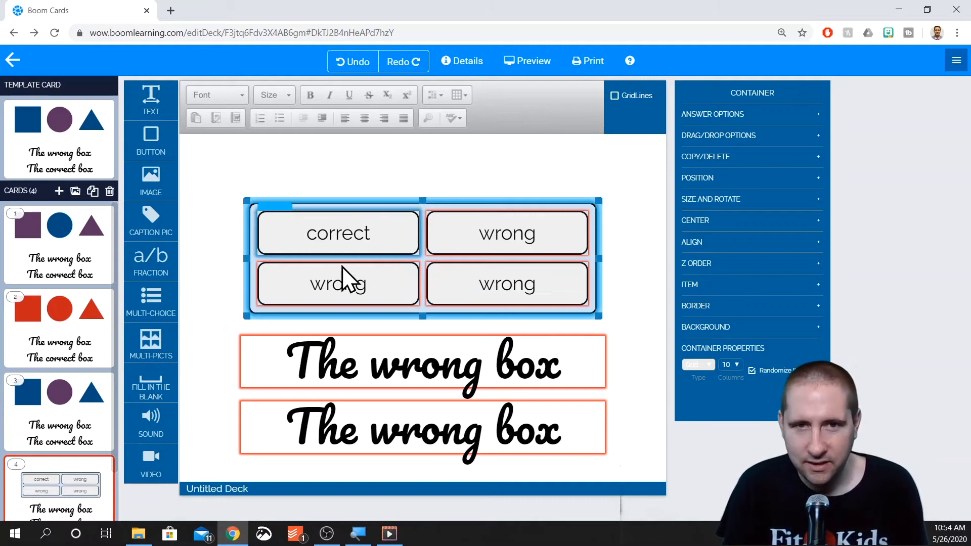
click(508, 233)
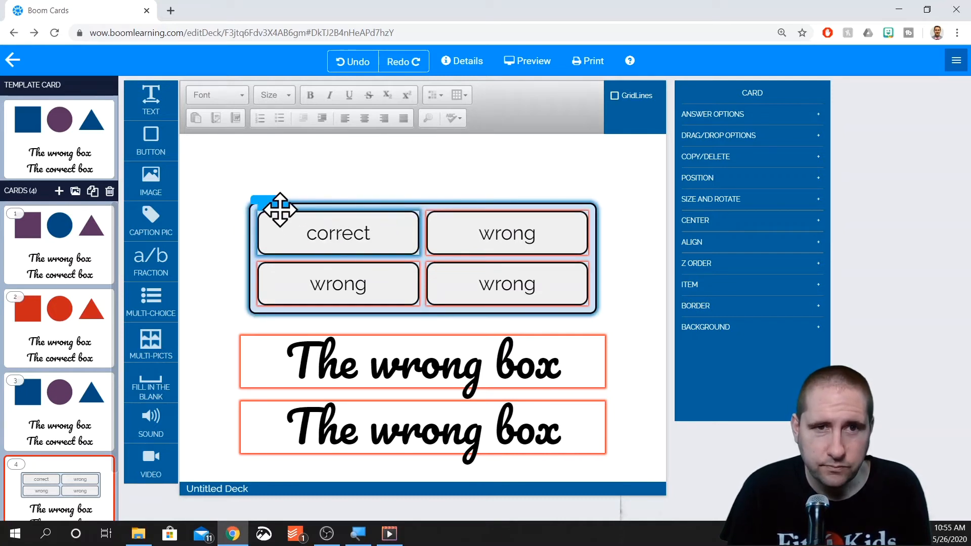
click(507, 284)
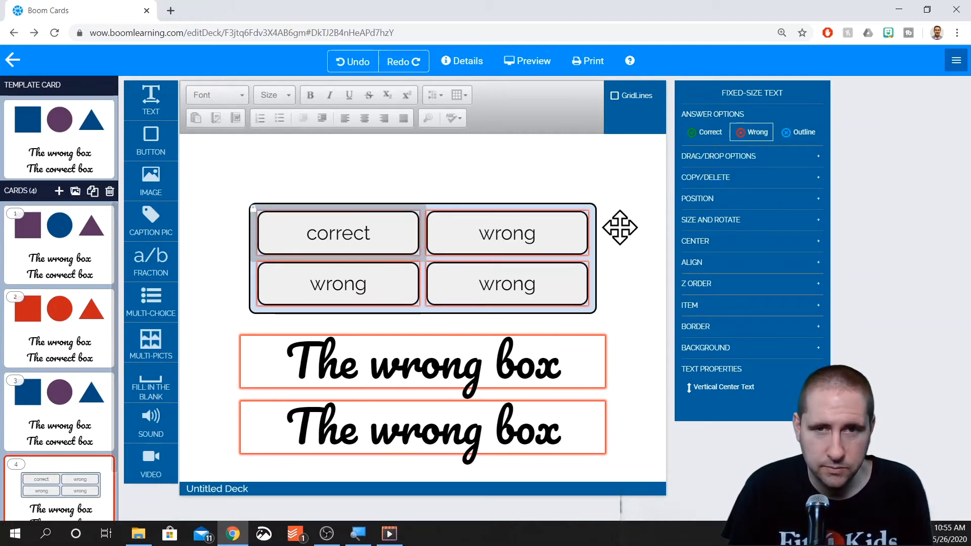
double_click(338, 234)
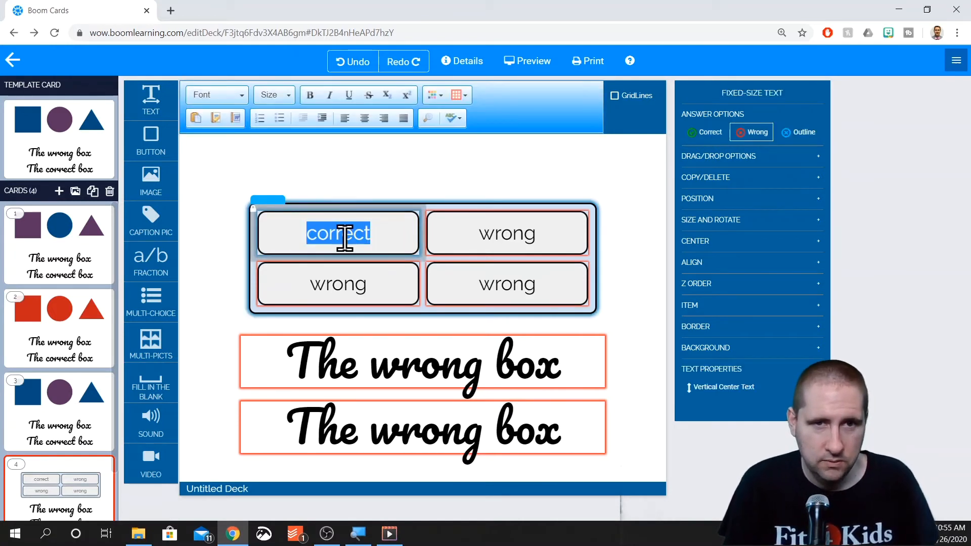
text(wrong)
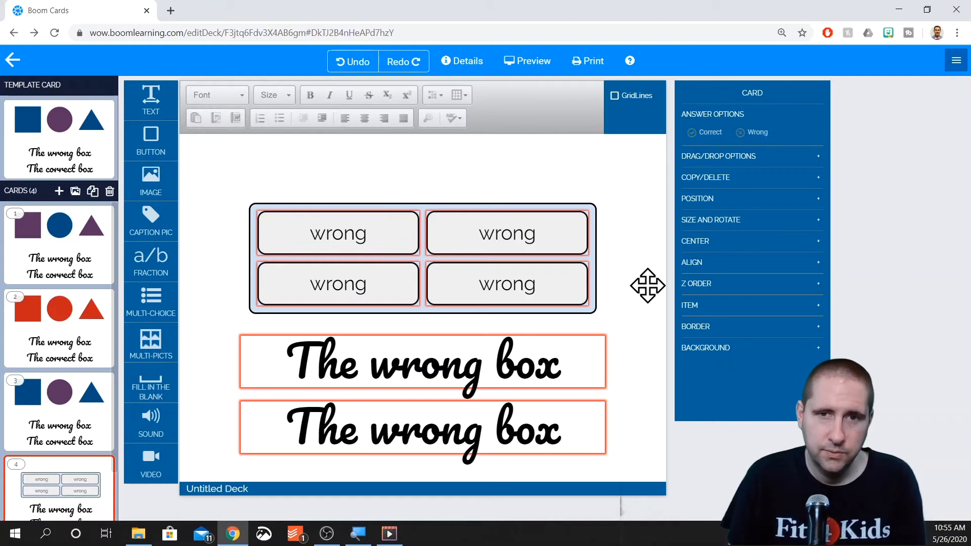
click(338, 283)
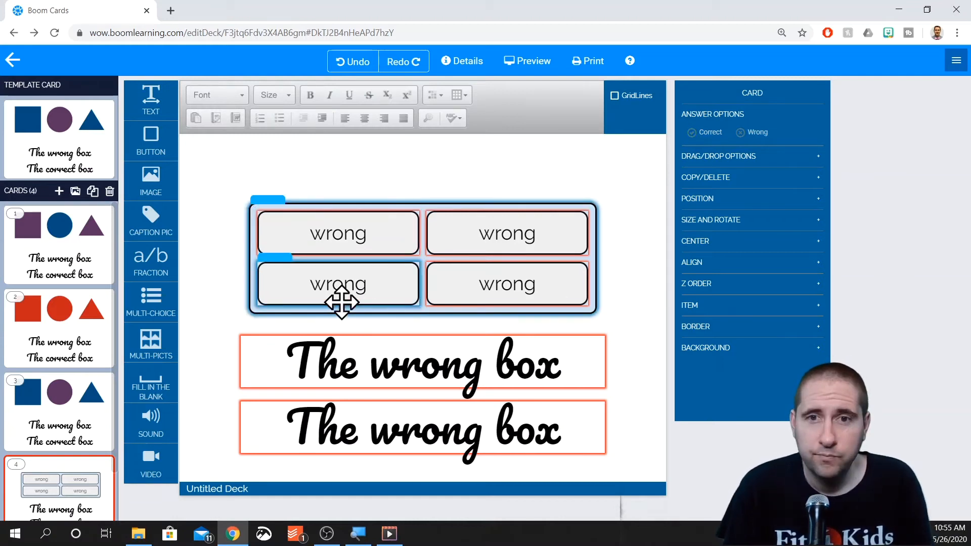
Apply a red background colour to all four 'wrong' answer buttons.
click(507, 283)
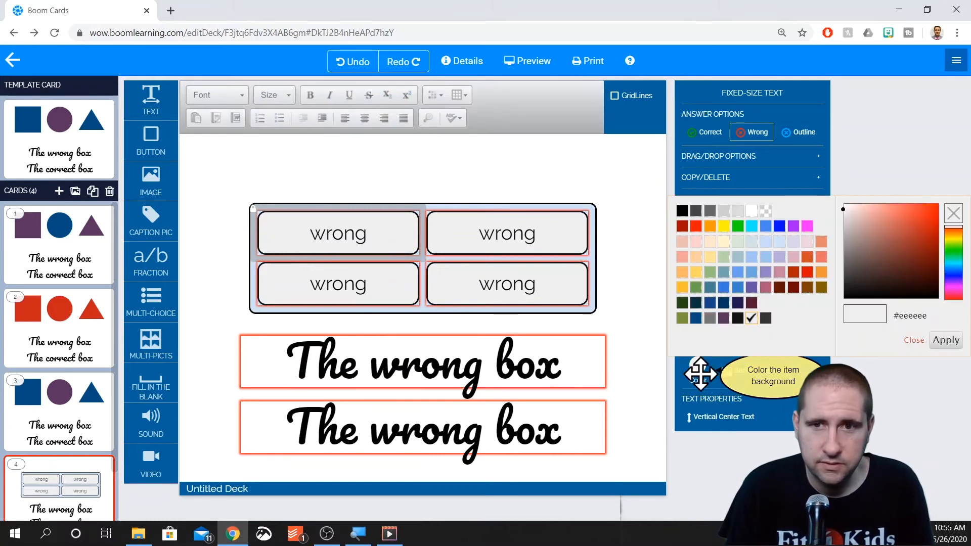
click(696, 226)
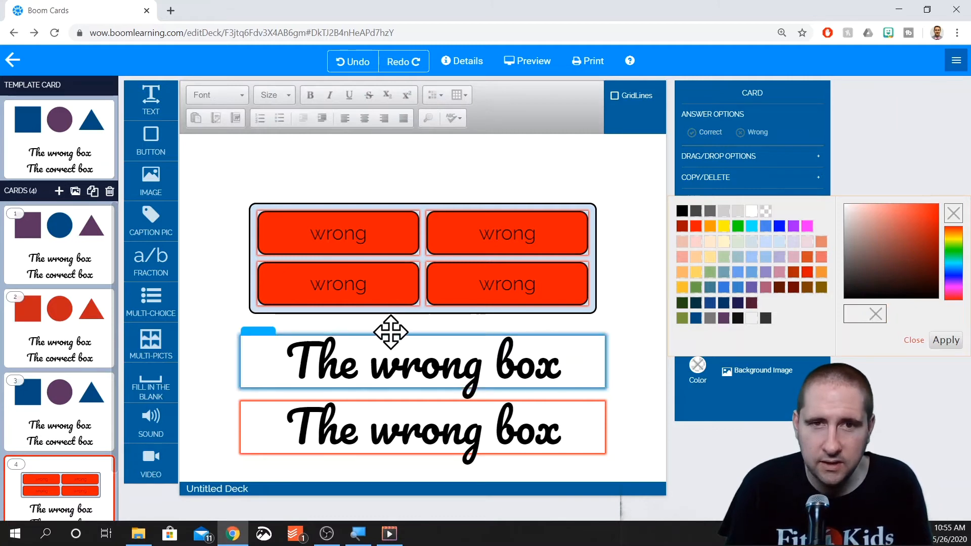
click(507, 285)
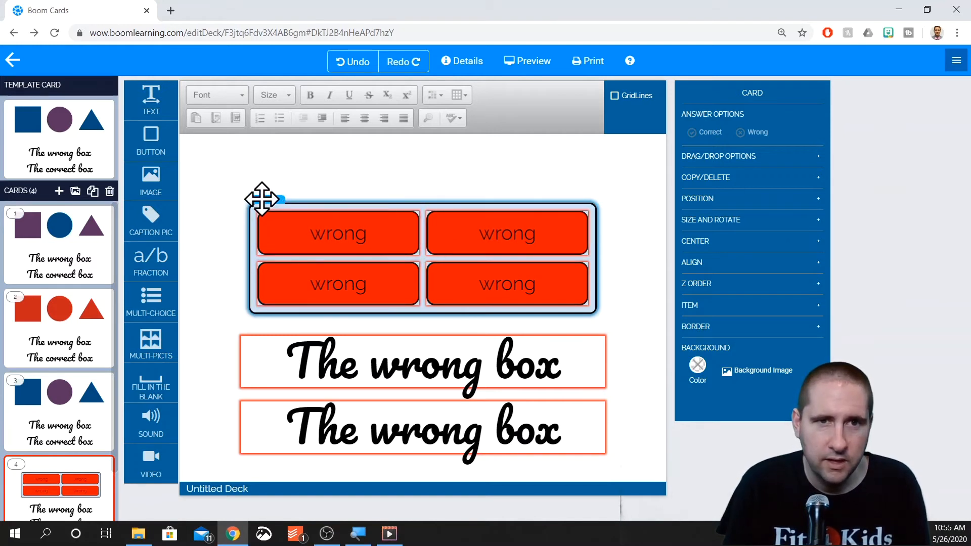
click(421, 257)
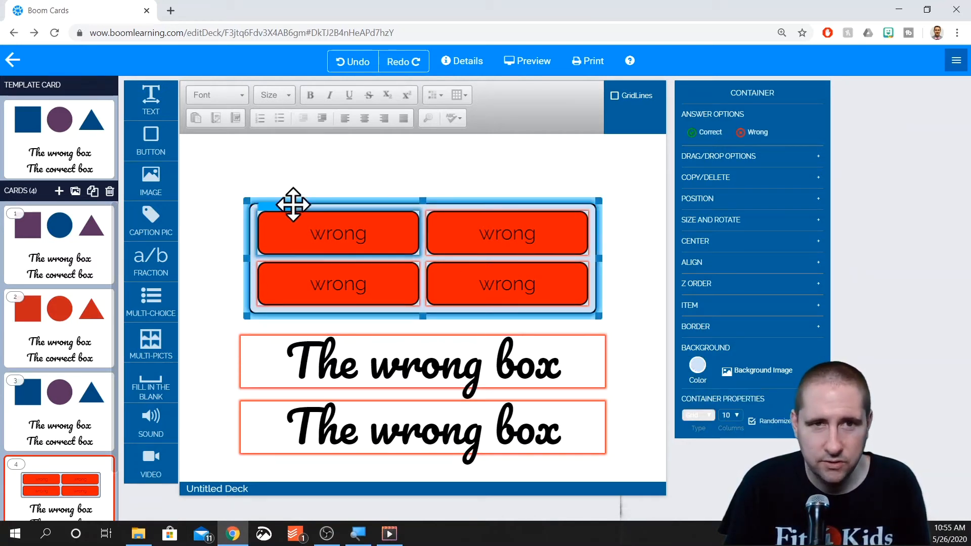
Try green then a dark grey grid background, and colour the four wrong buttons magenta.
click(506, 232)
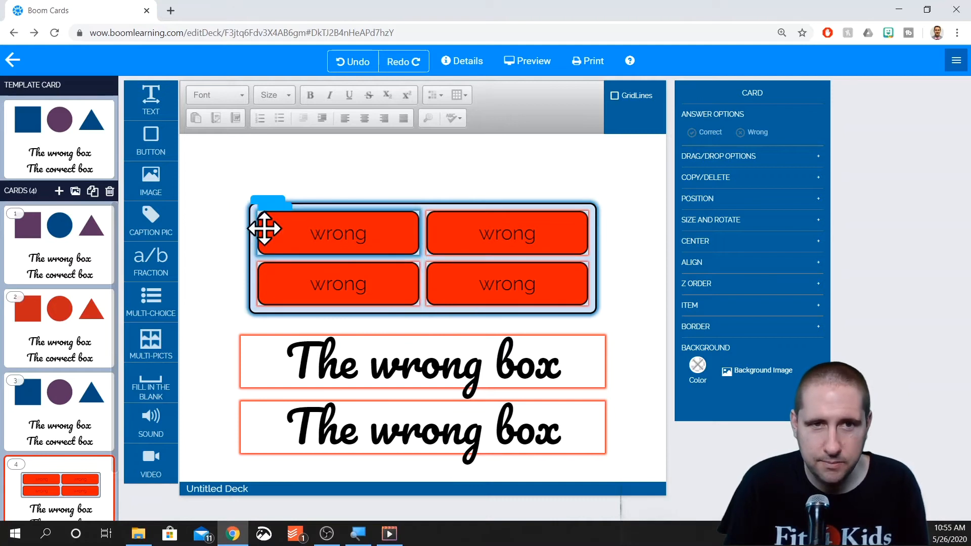
click(267, 201)
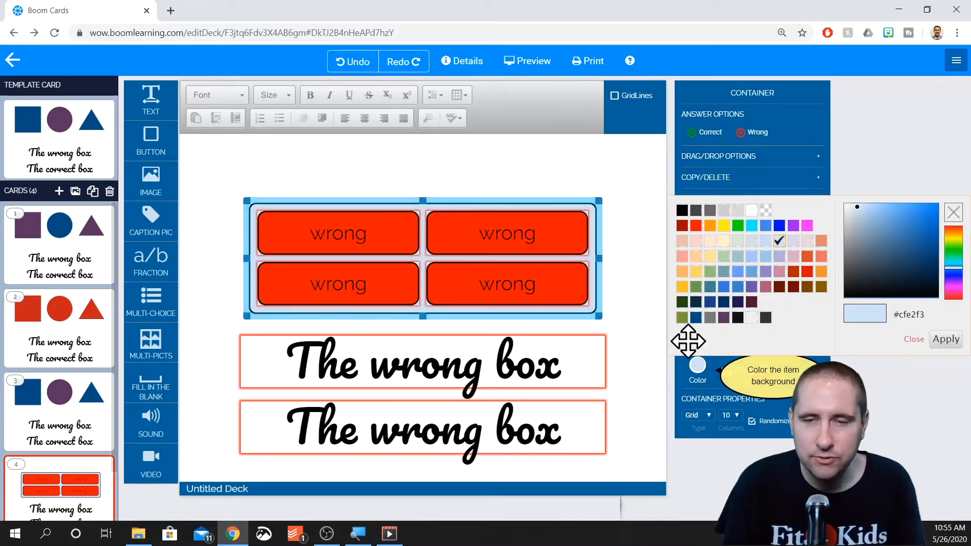
click(682, 302)
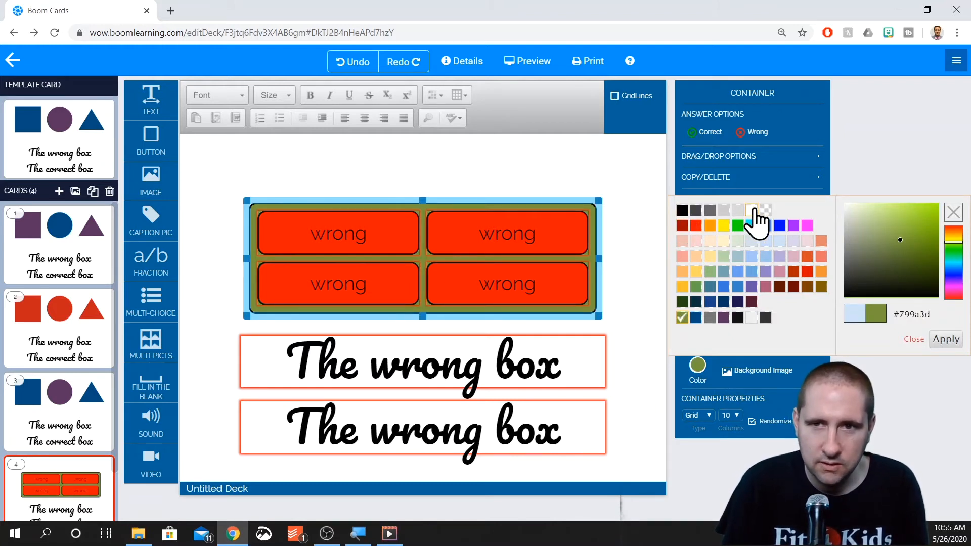
click(682, 209)
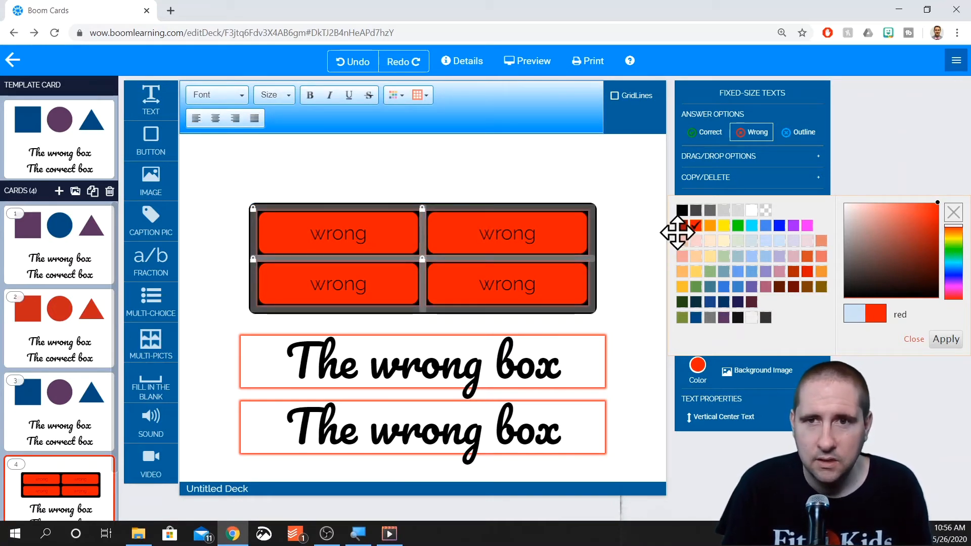
click(806, 226)
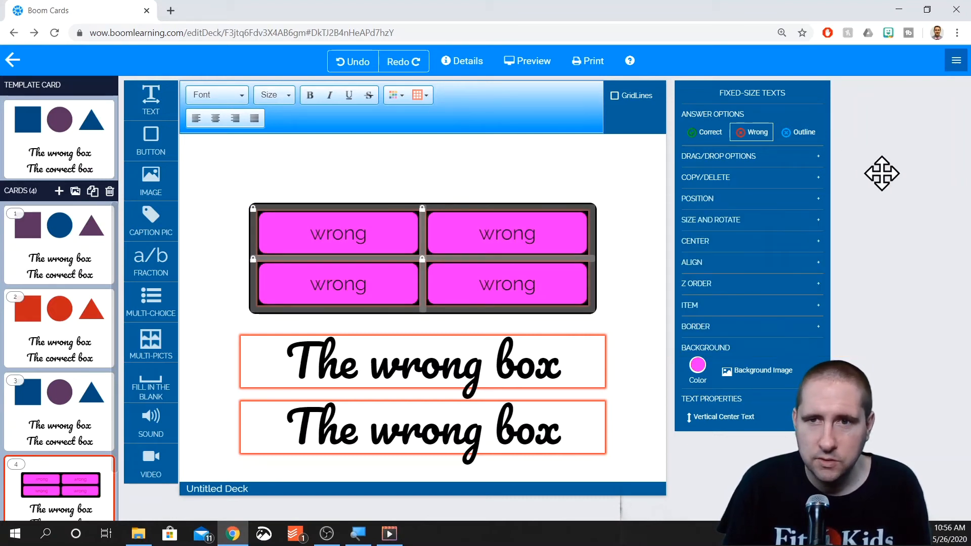
mouse_move(703, 132)
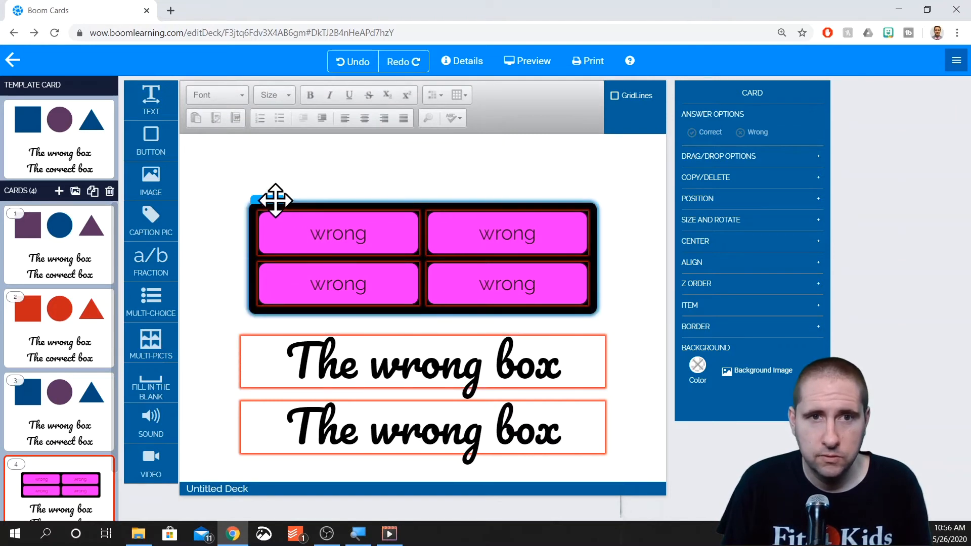
Give the container a pale beige background behind the magenta wrong boxes.
click(423, 259)
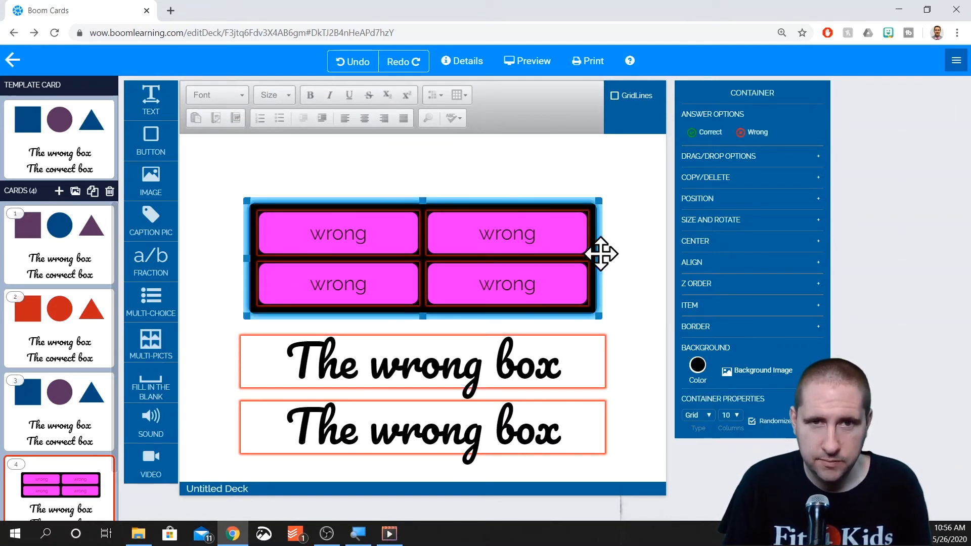
click(697, 364)
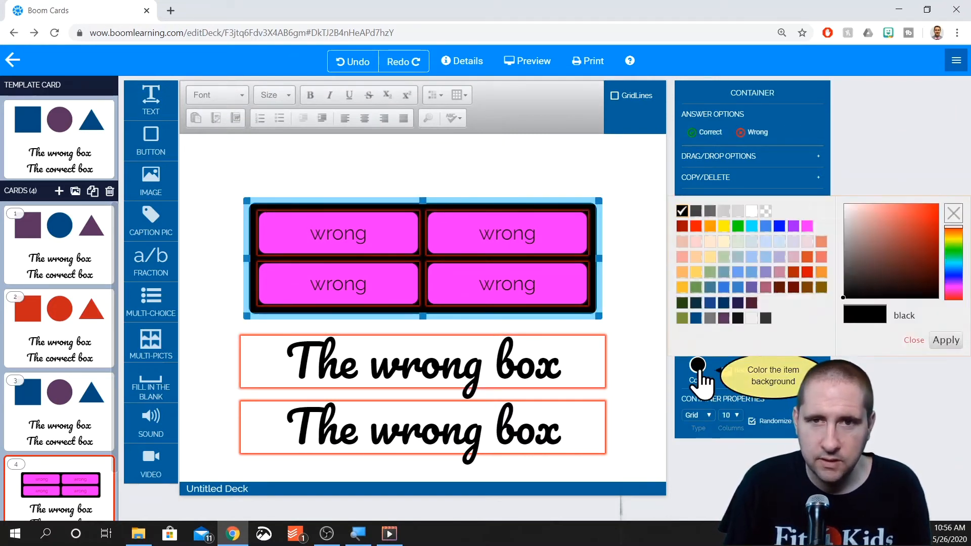
click(724, 211)
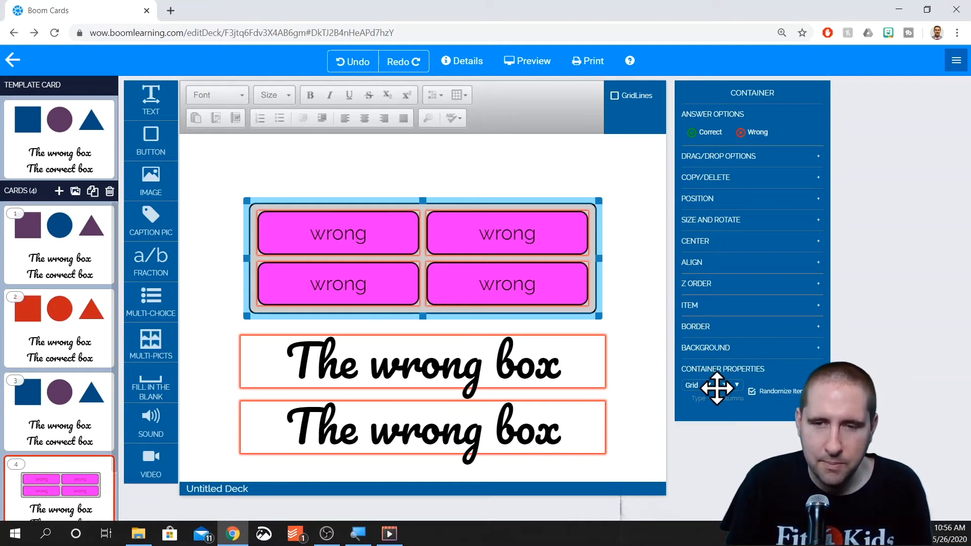
click(711, 387)
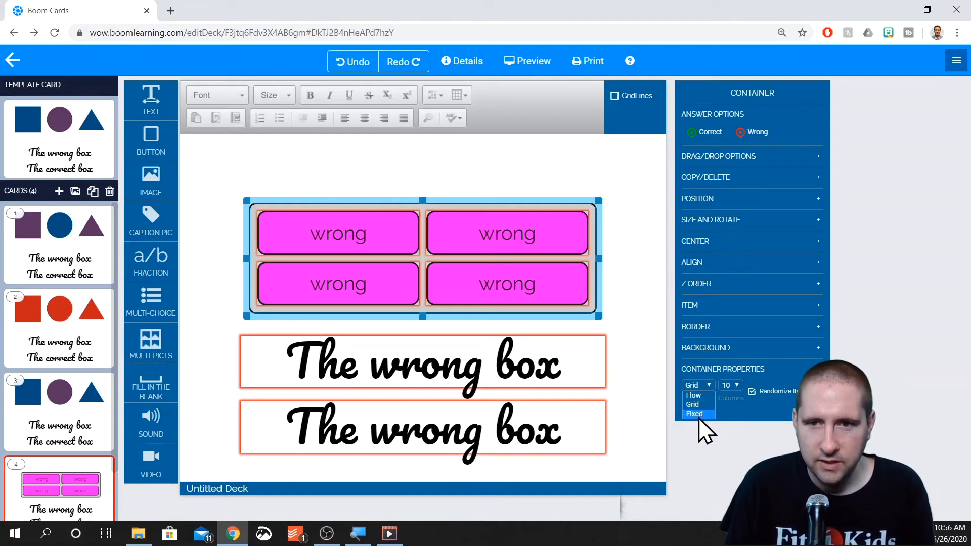
click(694, 414)
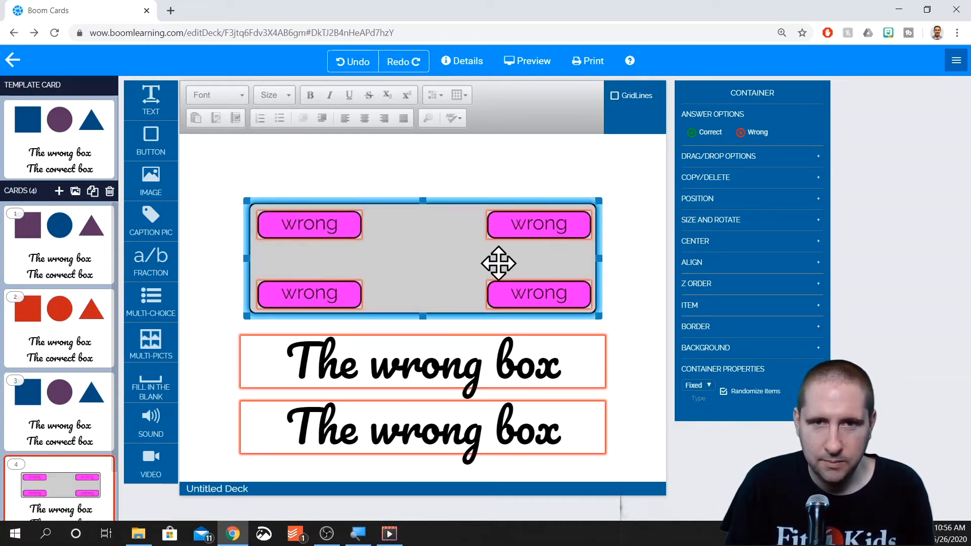
click(538, 224)
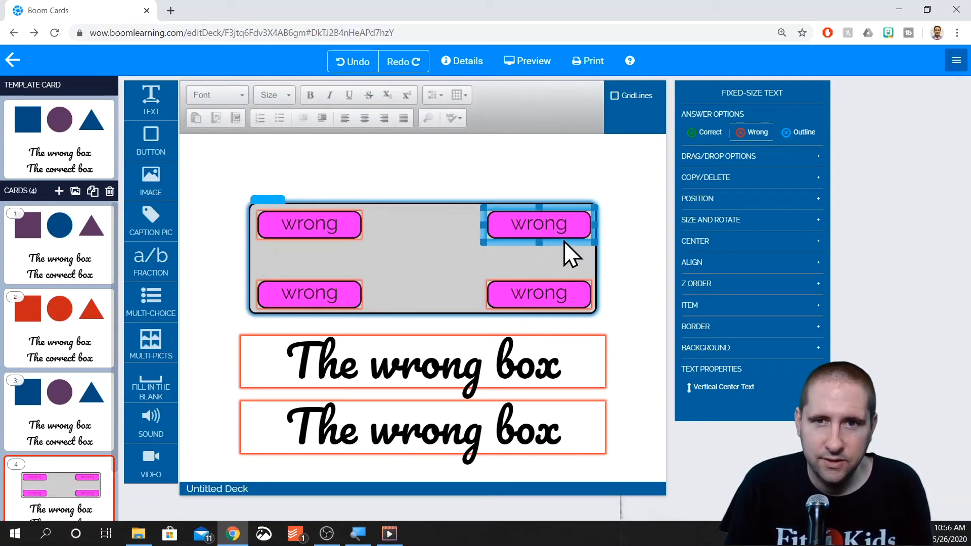
drag(538, 224, 423, 259)
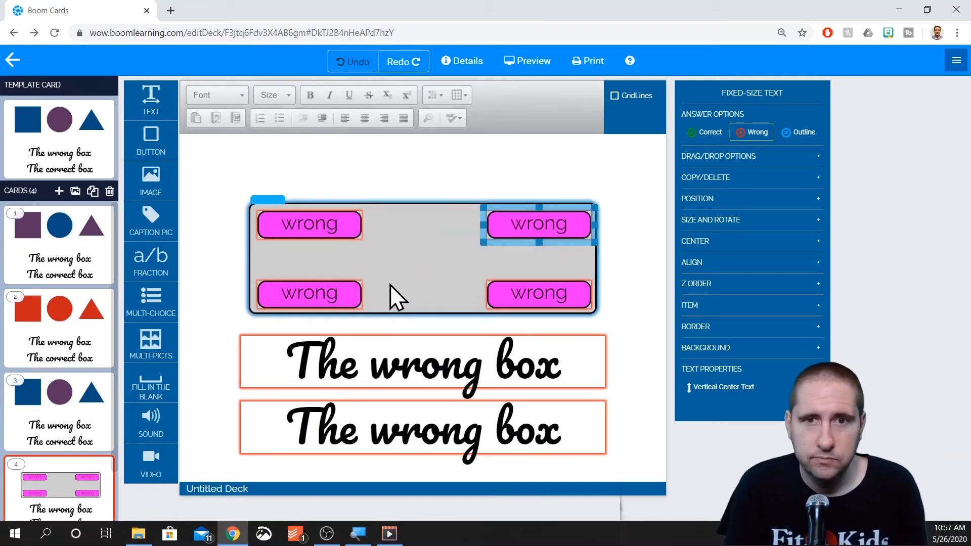
click(308, 224)
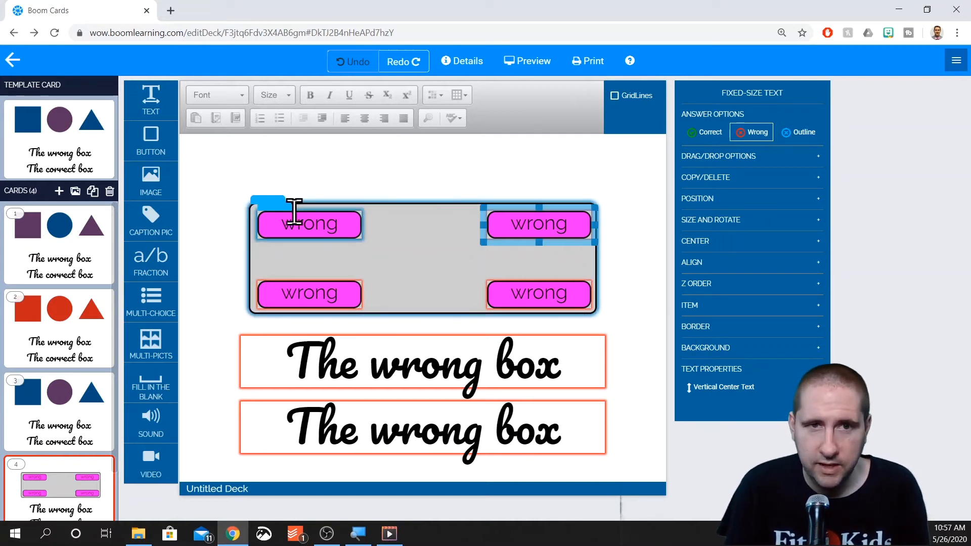
click(421, 260)
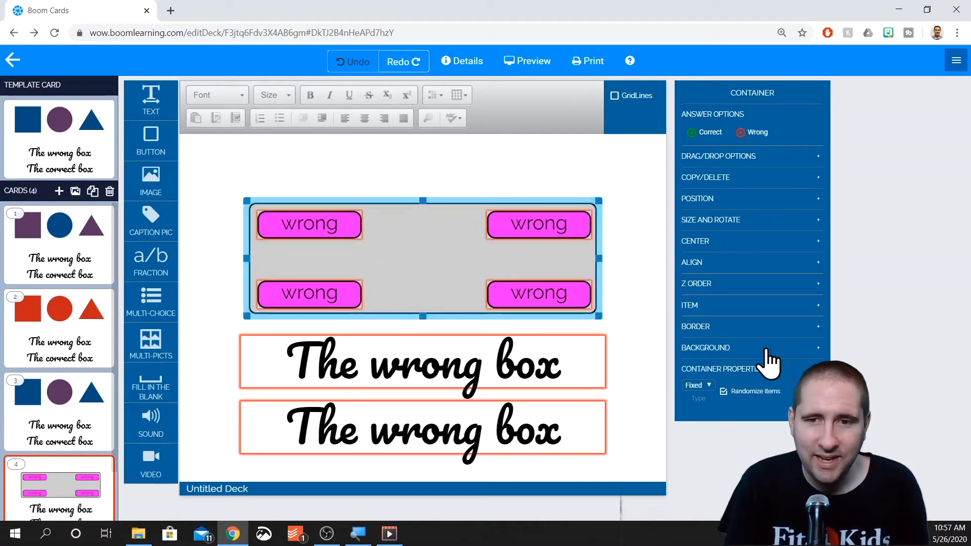
click(694, 386)
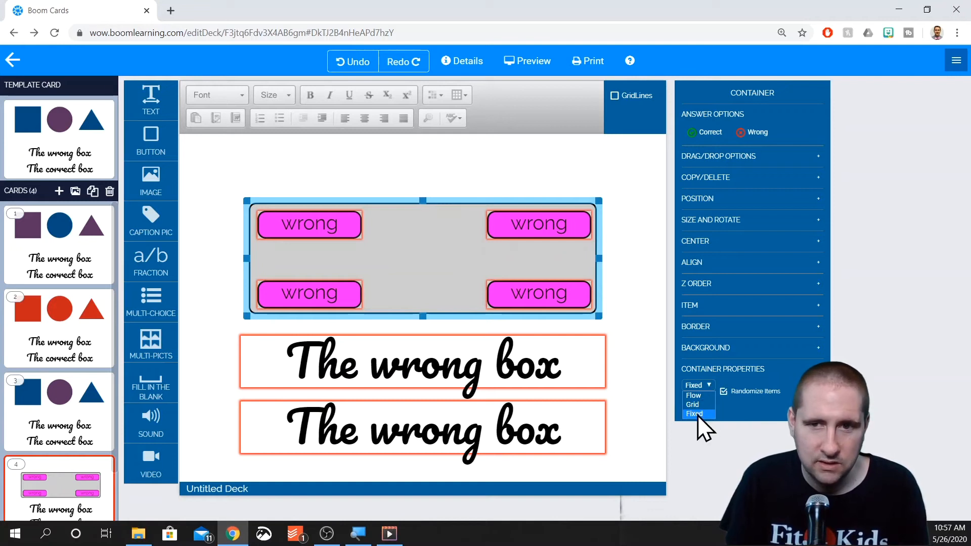
click(692, 404)
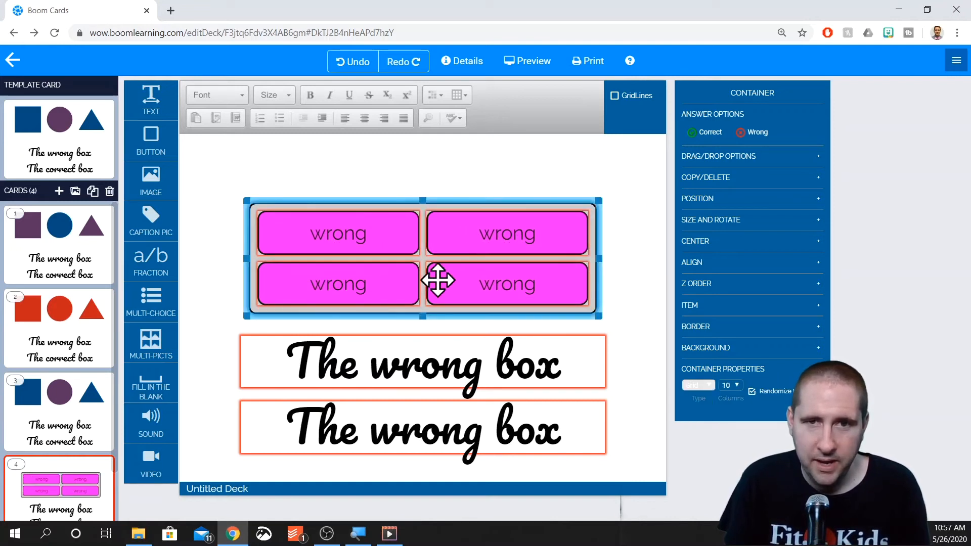
Switch the container to Flow layout, widen it and shorten it to two compact rows.
click(695, 385)
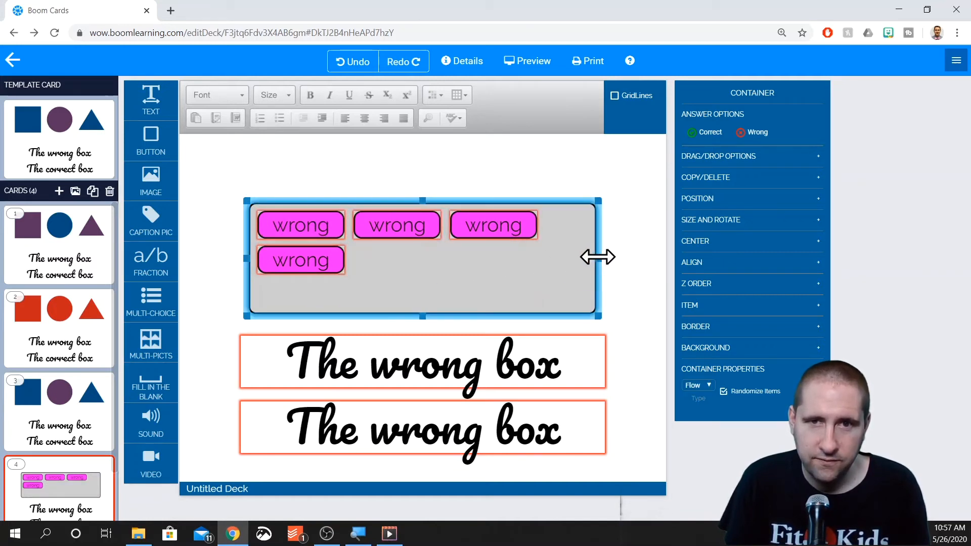
drag(594, 257, 477, 257)
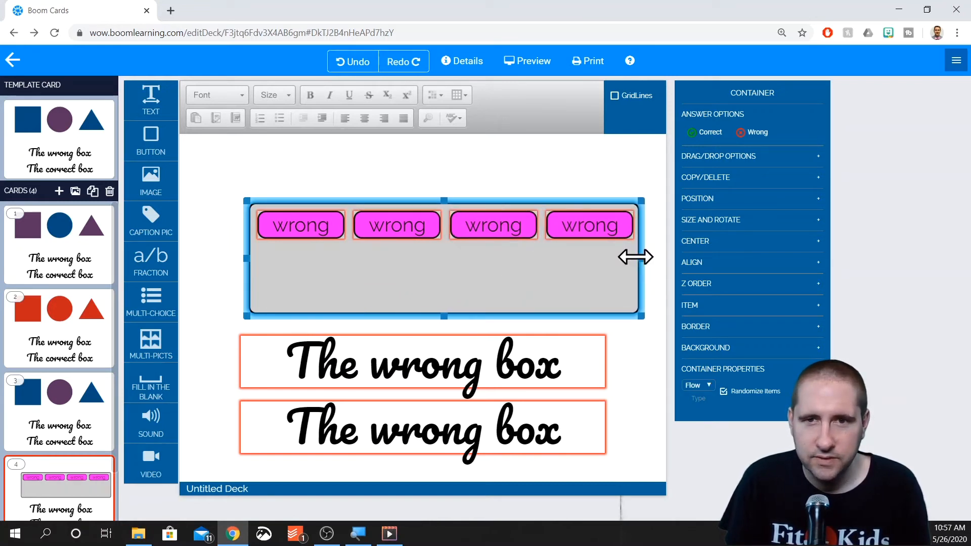
drag(640, 257, 510, 257)
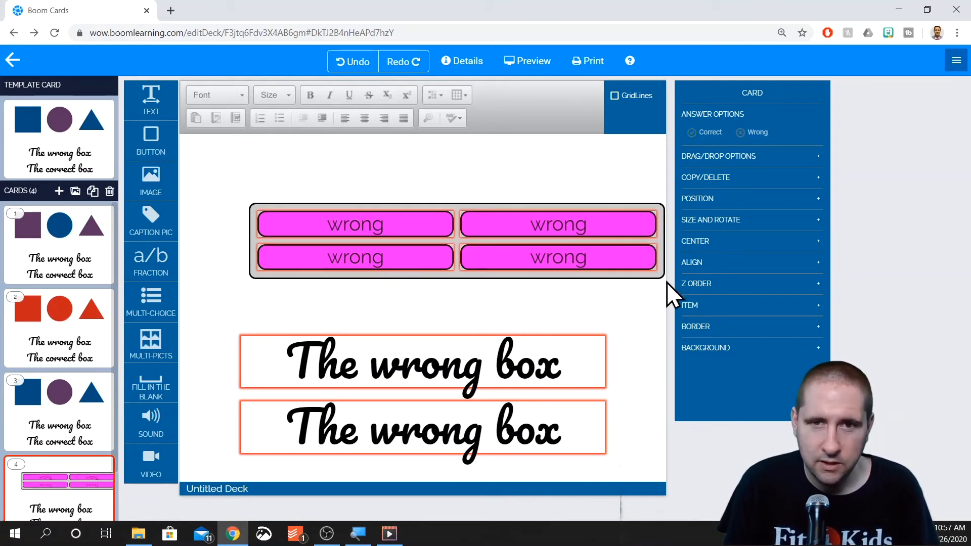
Set the container to one column and reshape it into a tall narrow stack.
click(452, 242)
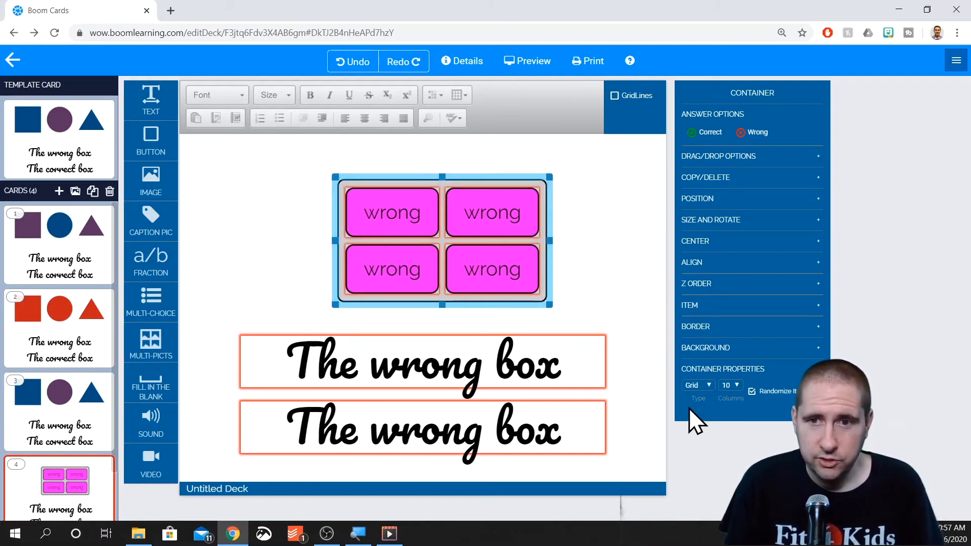
click(738, 384)
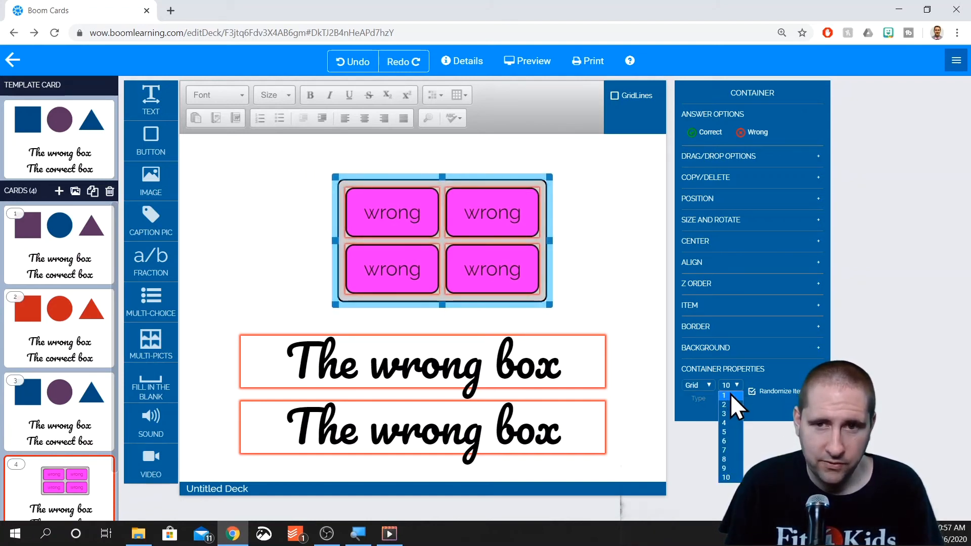
click(725, 396)
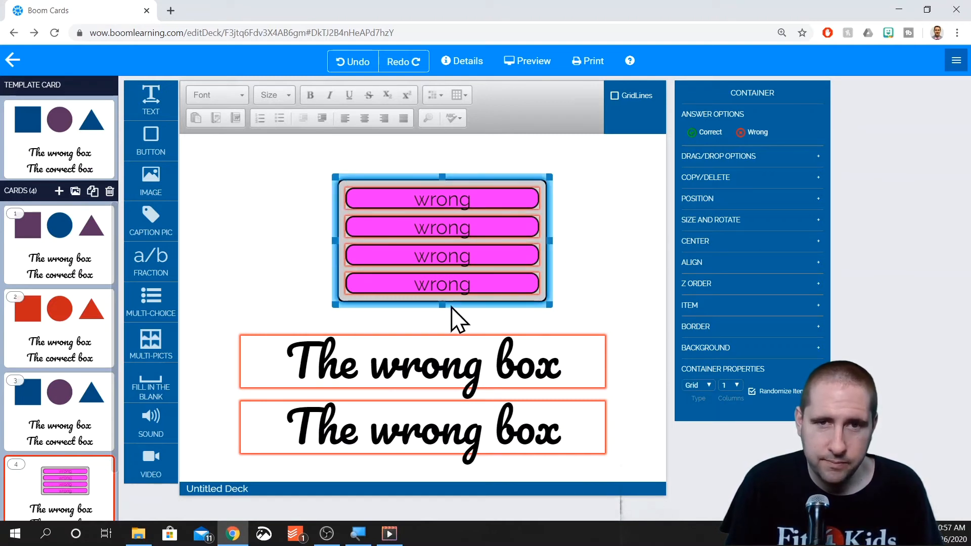
drag(549, 307, 588, 393)
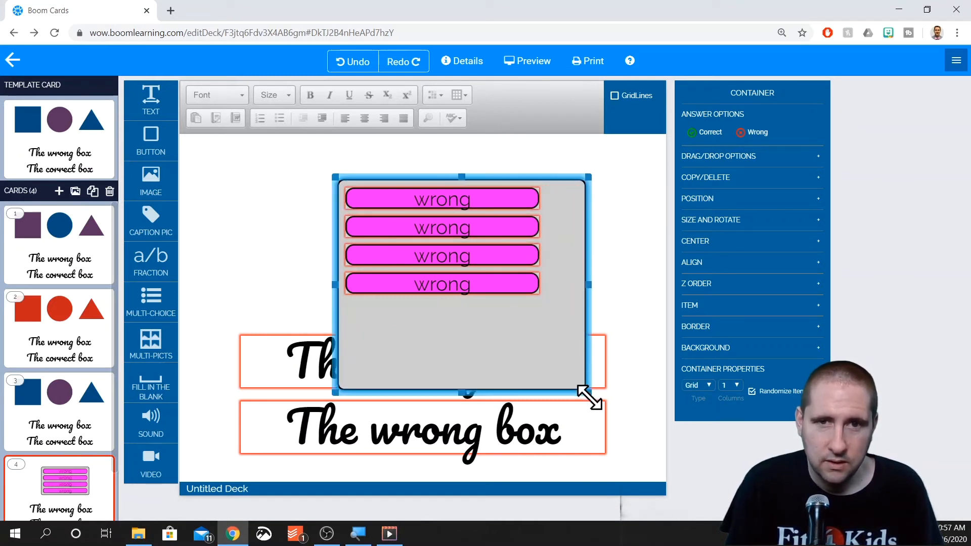
drag(591, 396, 595, 399)
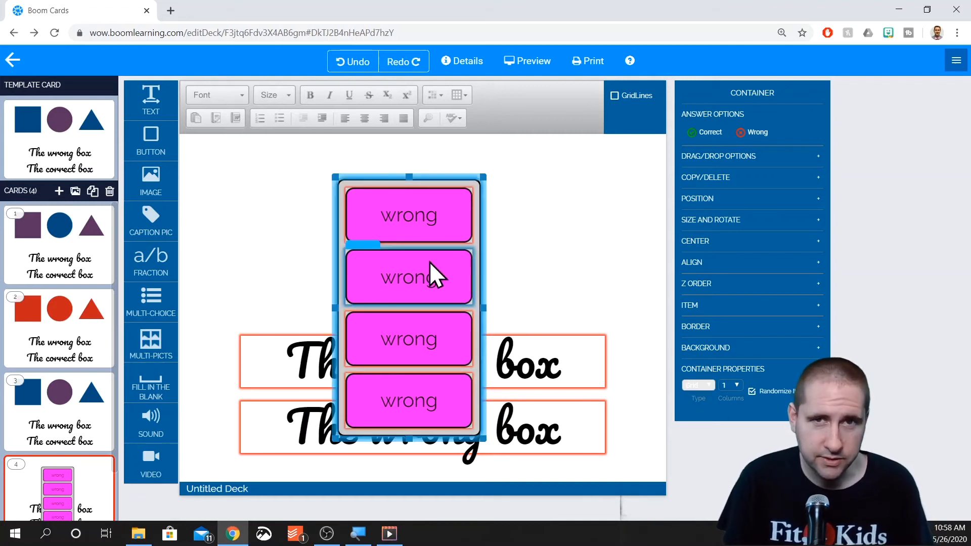
Stretch the container across the card's full width and set it to four columns.
click(738, 384)
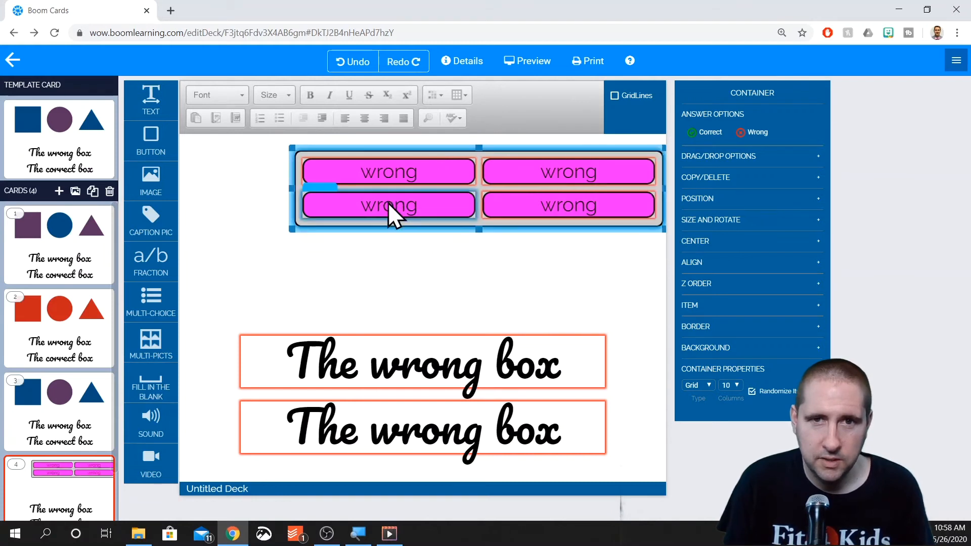
drag(296, 190, 195, 191)
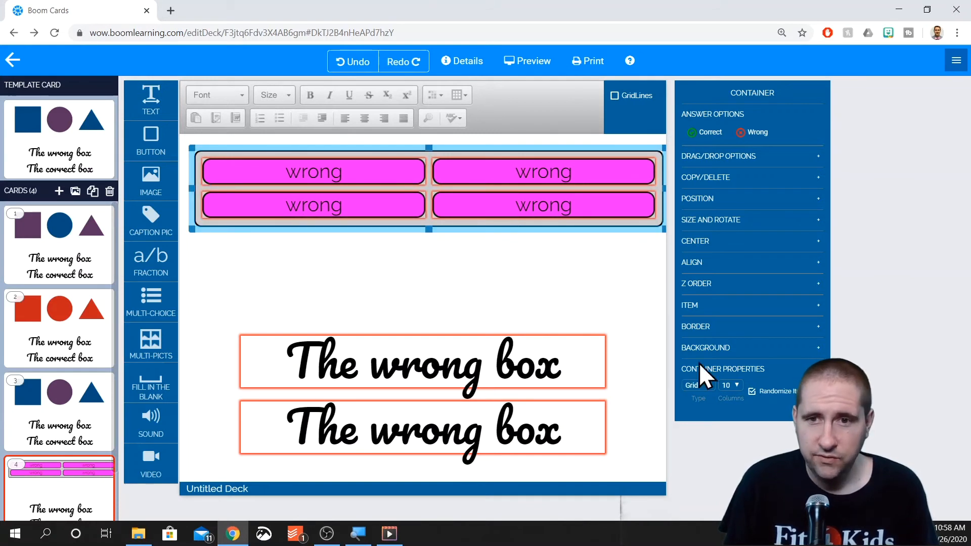
click(738, 385)
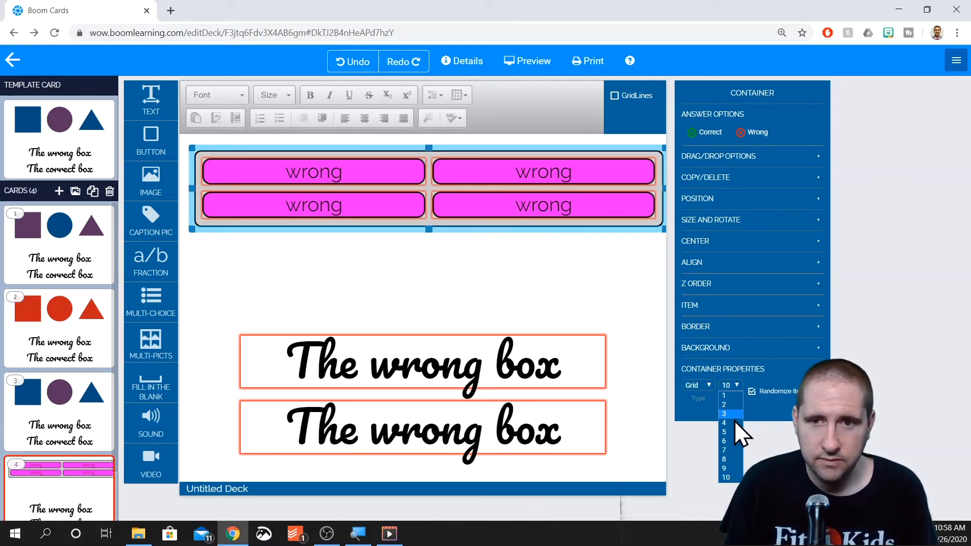
mouse_move(729, 423)
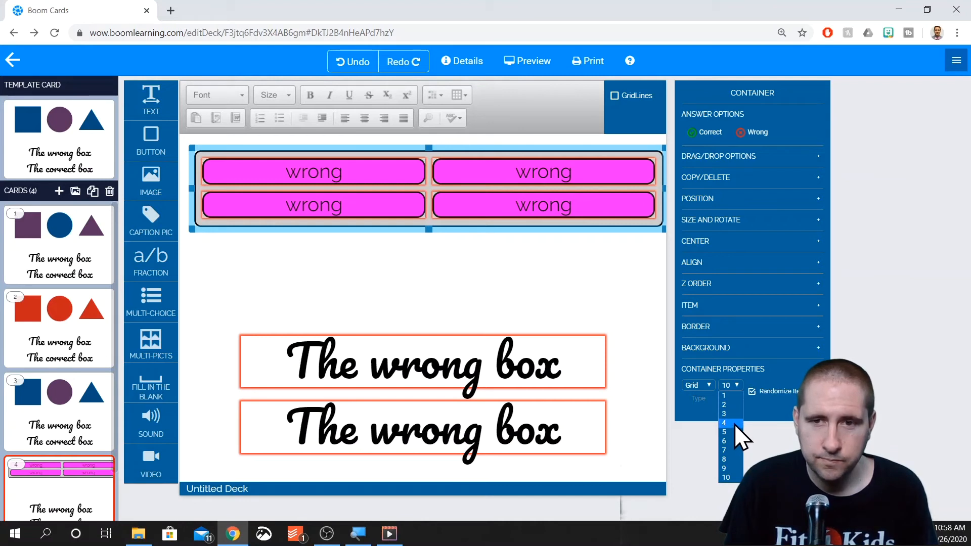
click(723, 423)
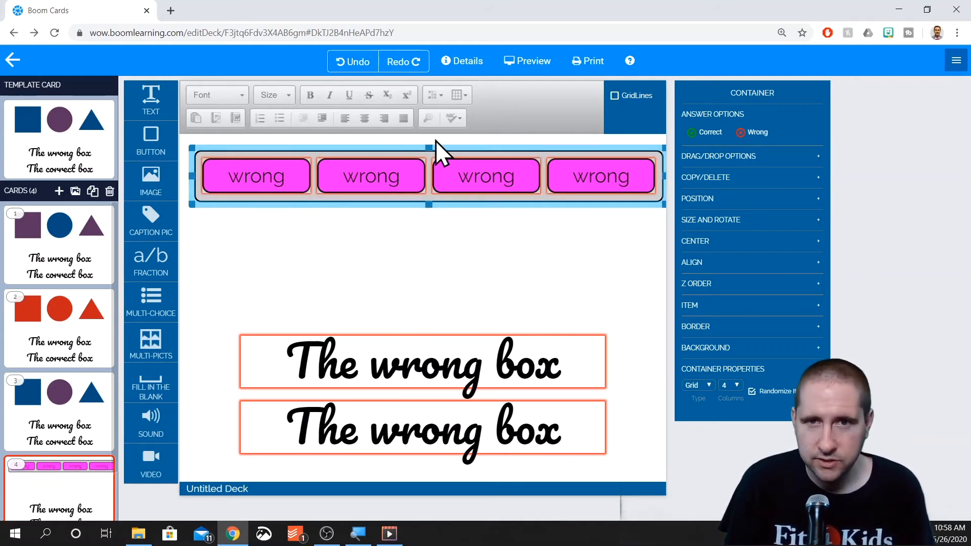
mouse_move(706, 251)
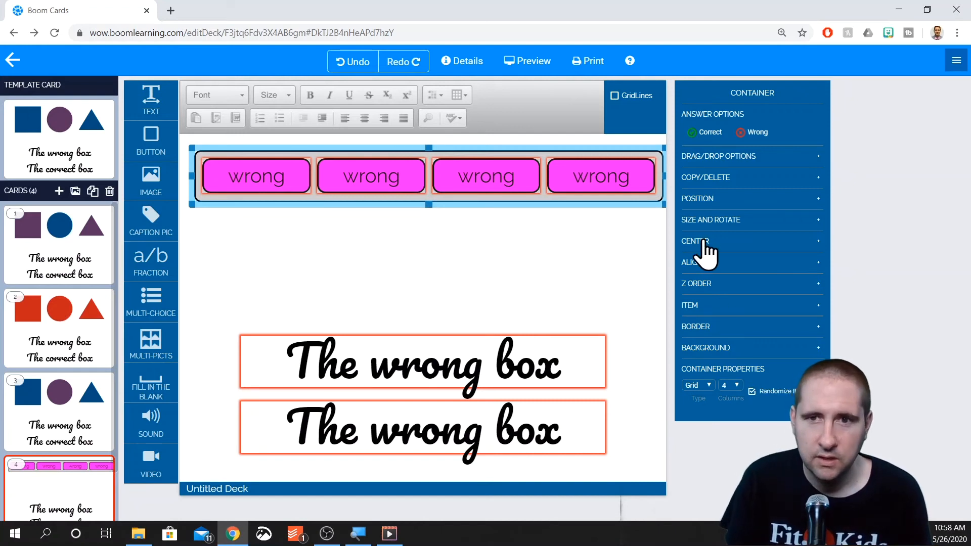
Center the row of wrong boxes horizontally on the card via the Center options.
click(694, 241)
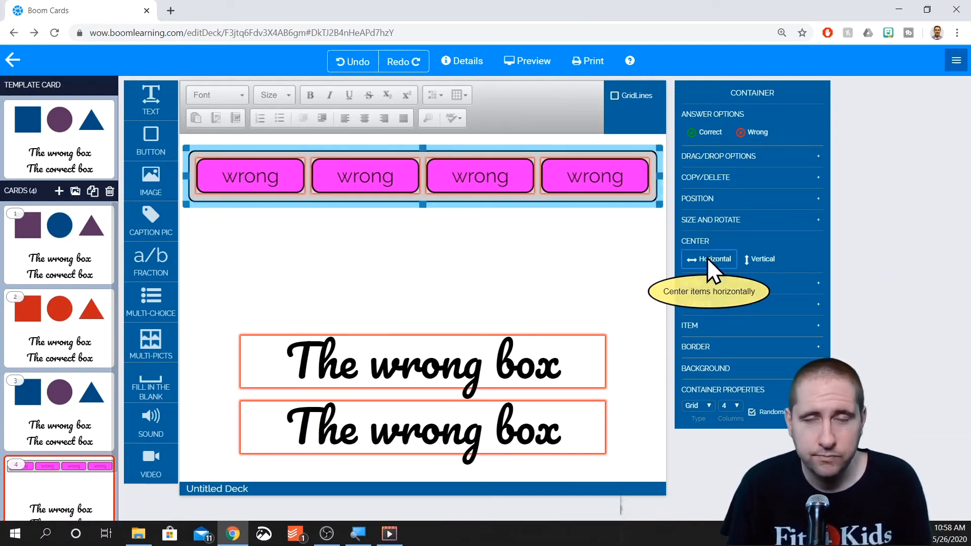
click(708, 259)
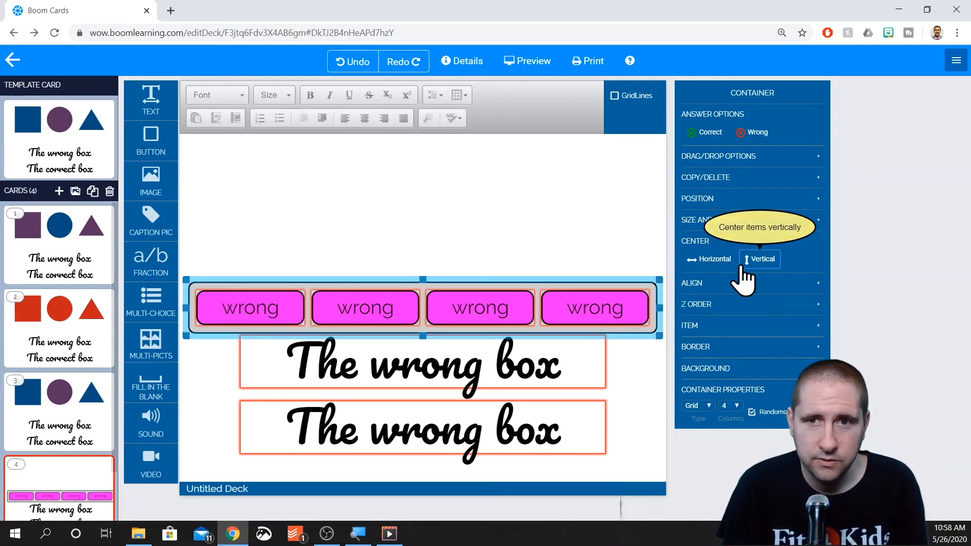
mouse_move(709, 259)
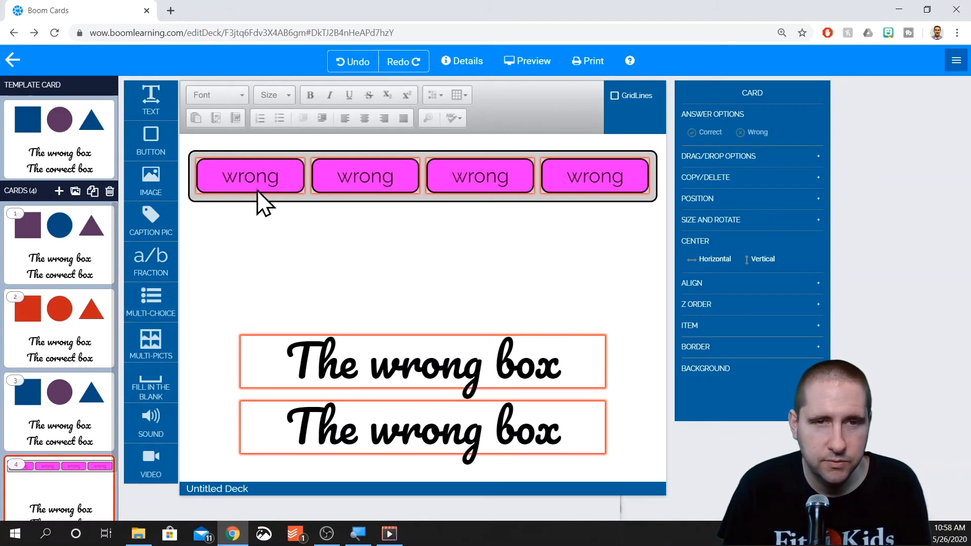
mouse_move(294, 254)
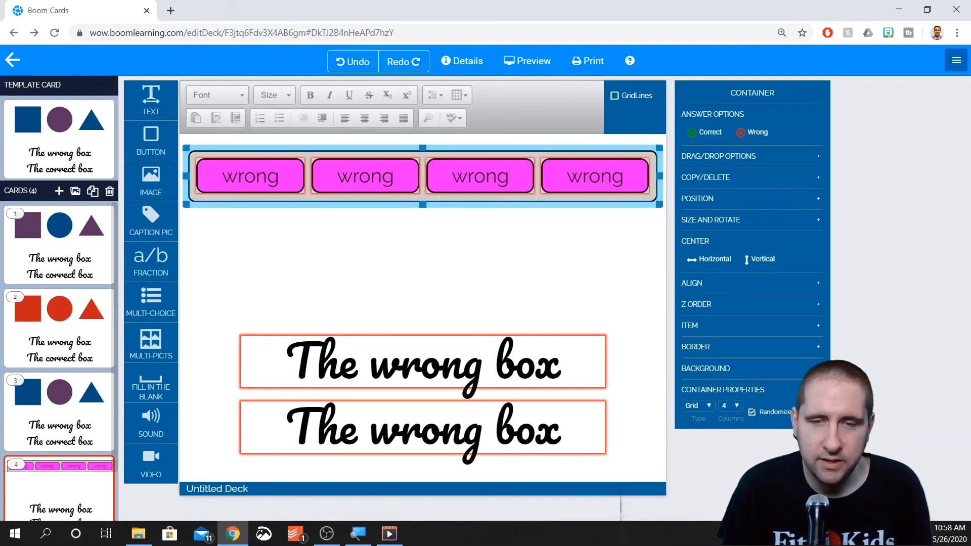
Relabel the third box 'correct' and give it a green background.
click(480, 176)
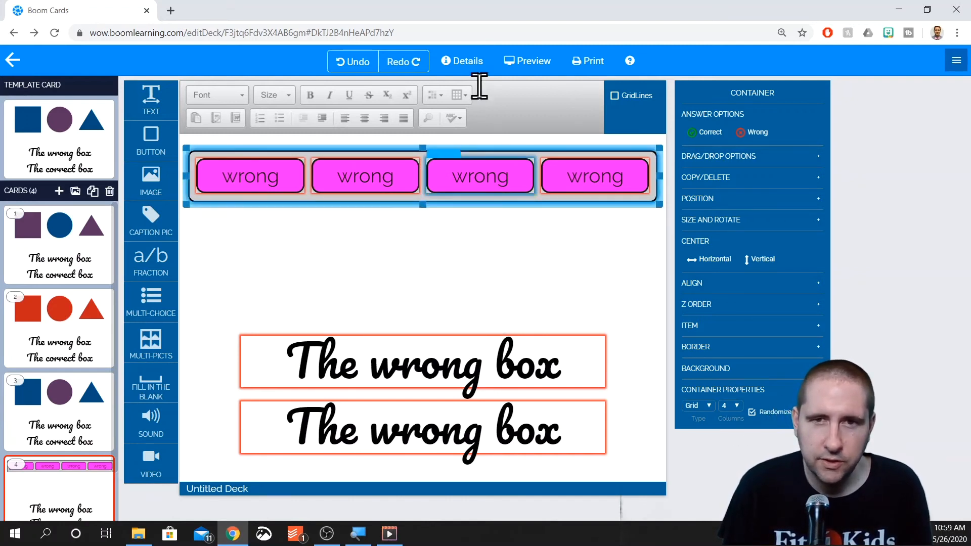
double_click(479, 176)
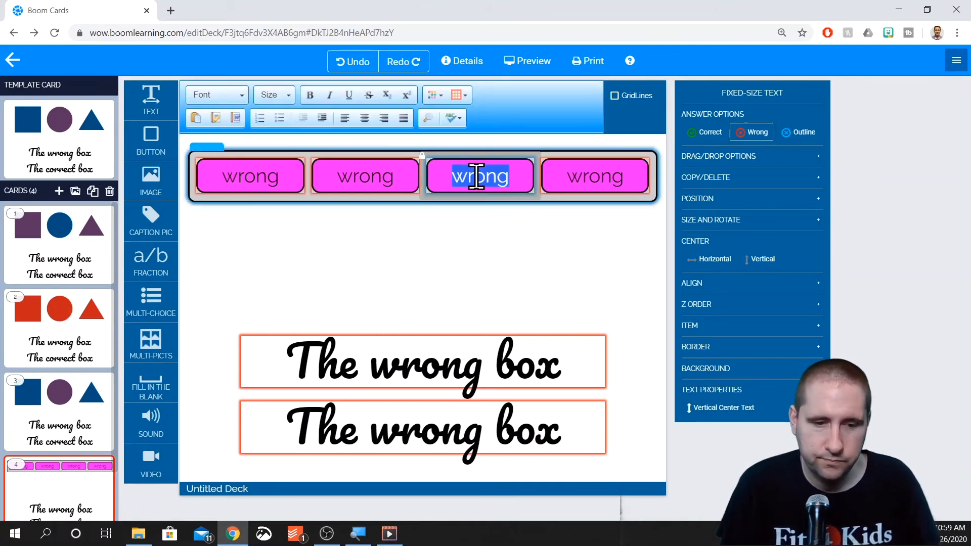
text(correct)
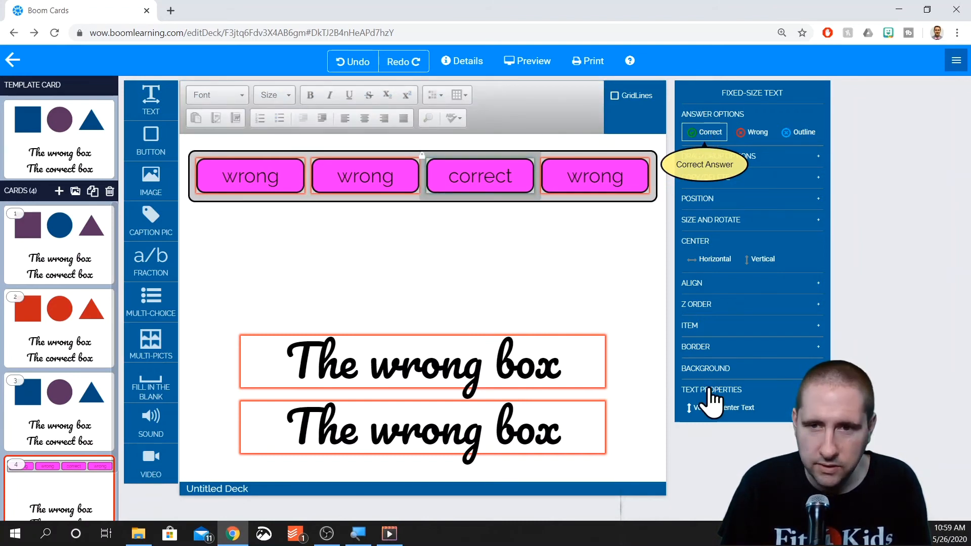
click(698, 386)
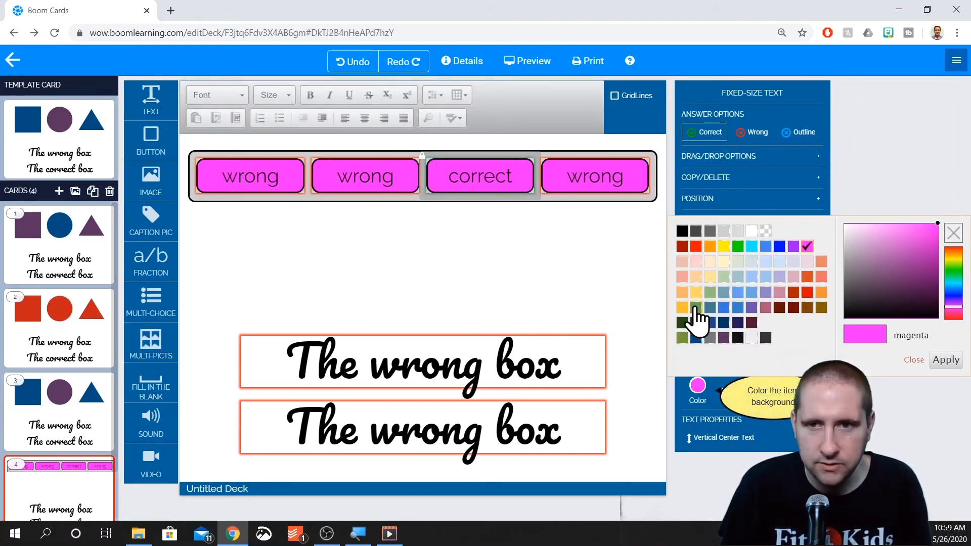
click(737, 247)
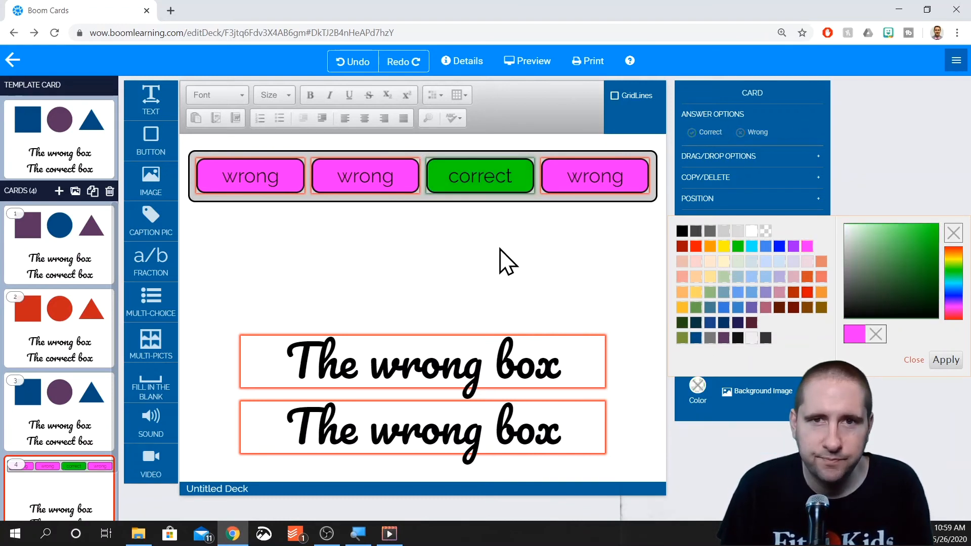
click(480, 175)
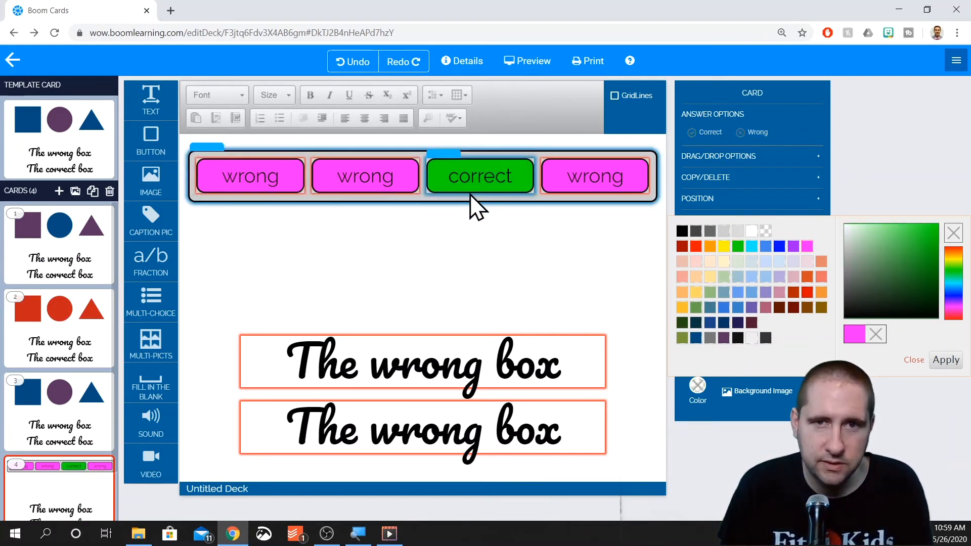
click(527, 61)
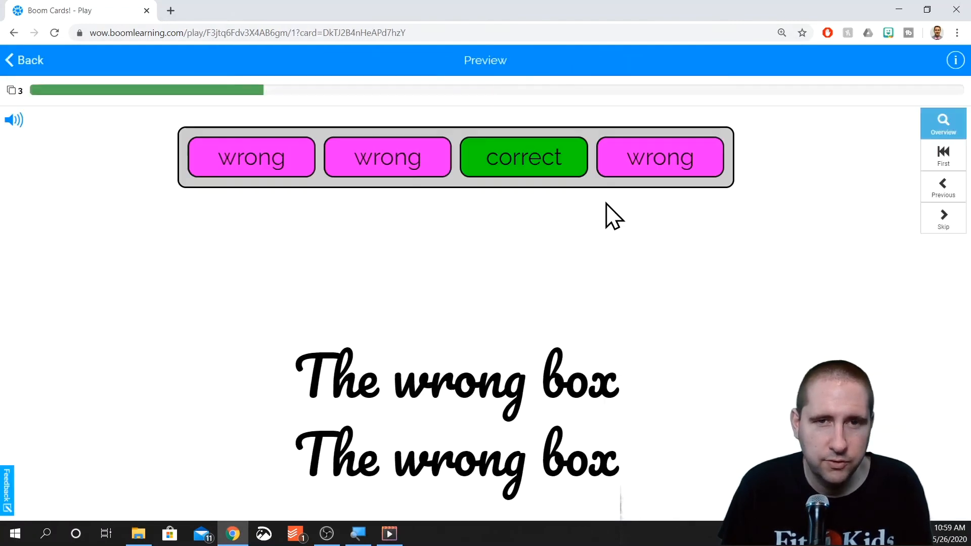
click(523, 156)
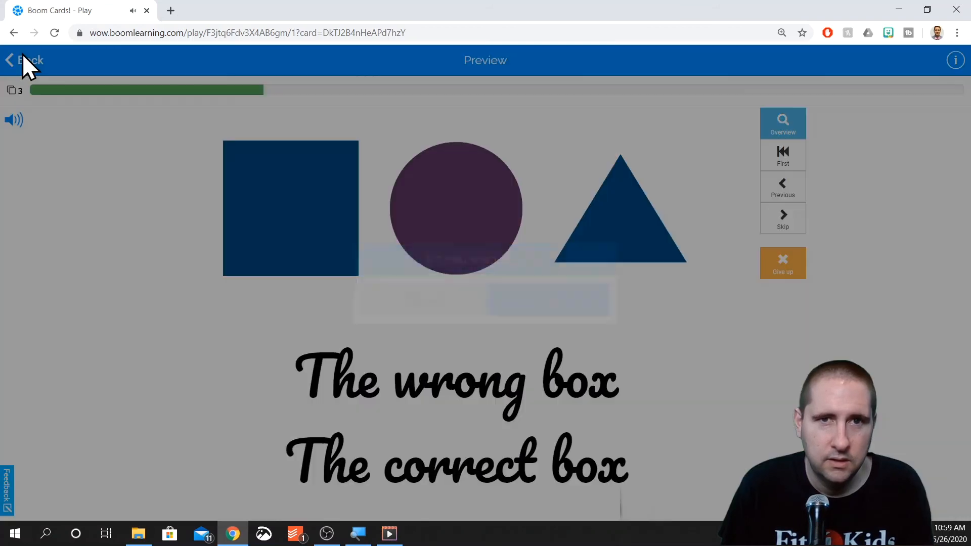
click(25, 60)
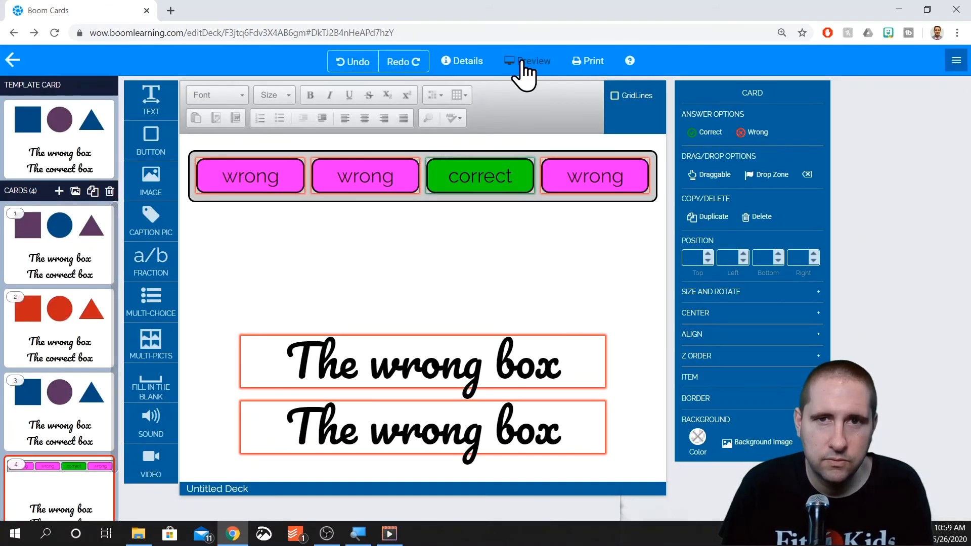
click(534, 60)
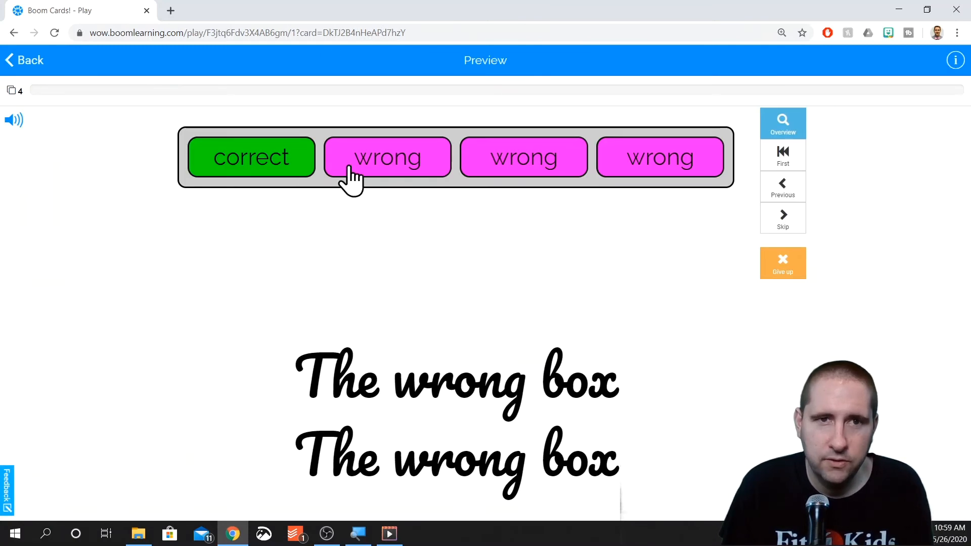
click(782, 263)
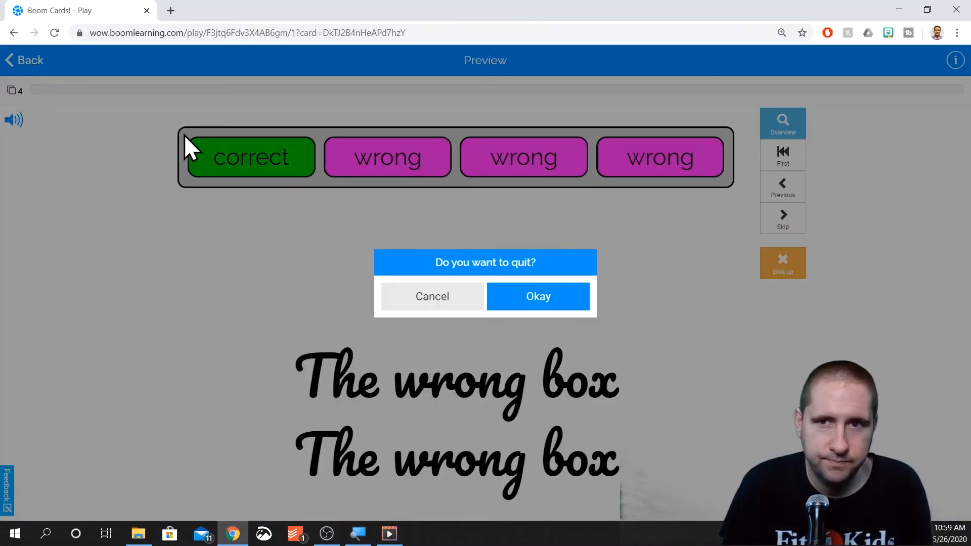
click(538, 296)
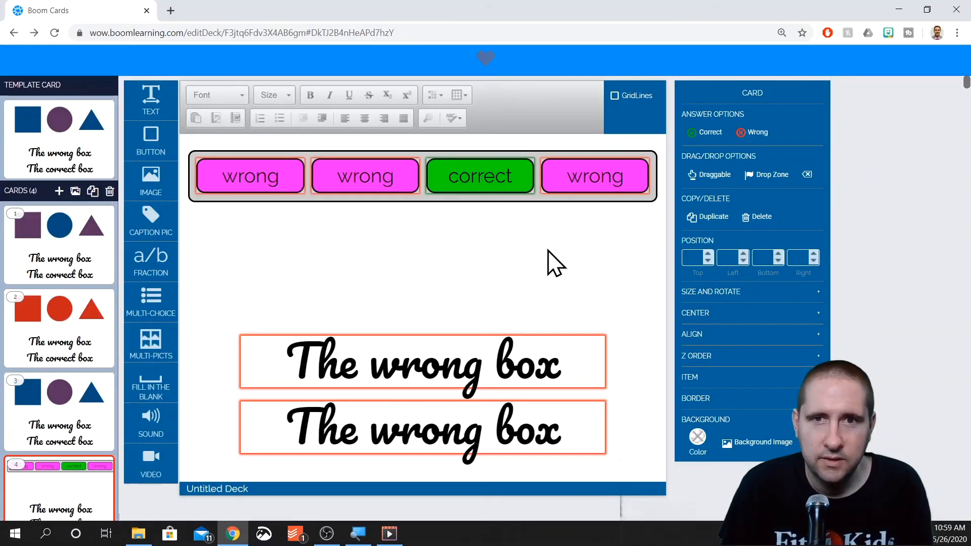
click(485, 59)
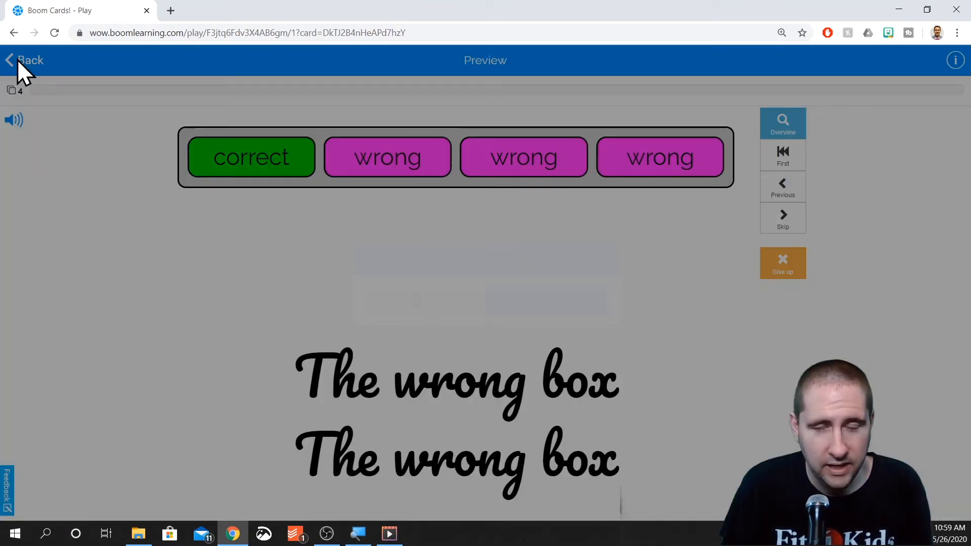
click(25, 60)
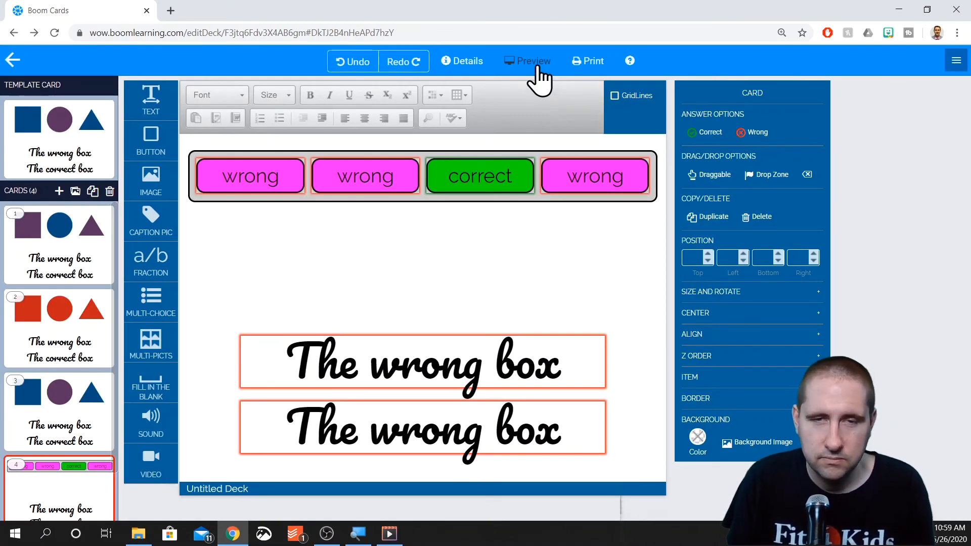
click(526, 60)
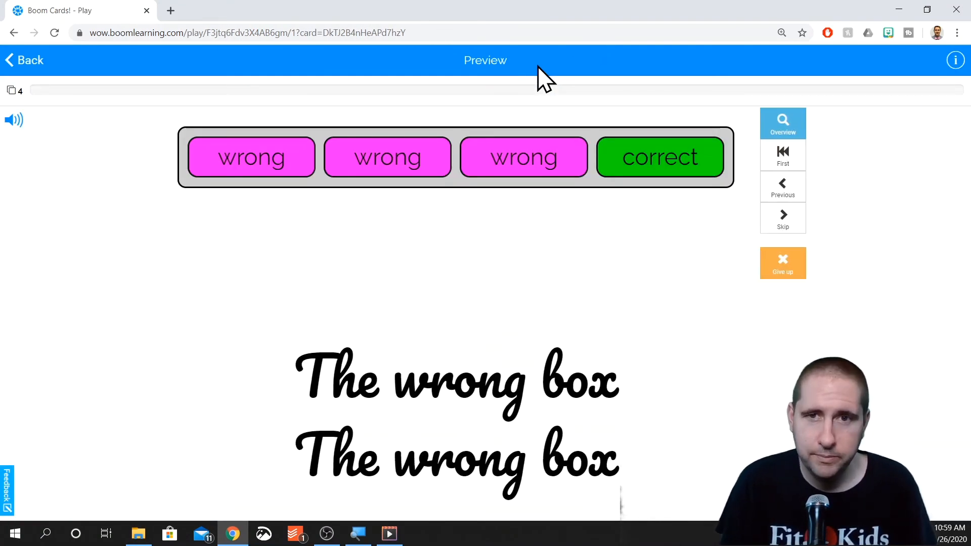
mouse_move(368, 277)
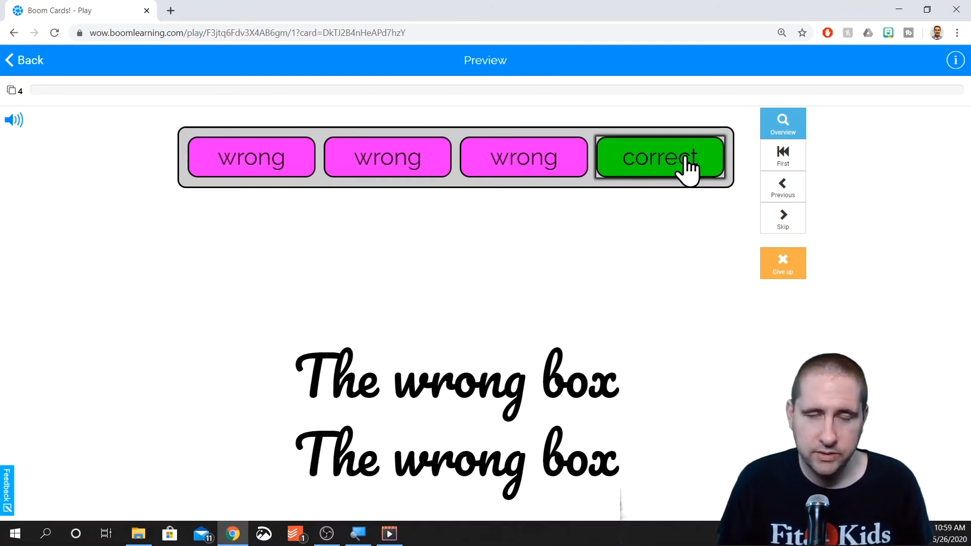
mouse_move(644, 164)
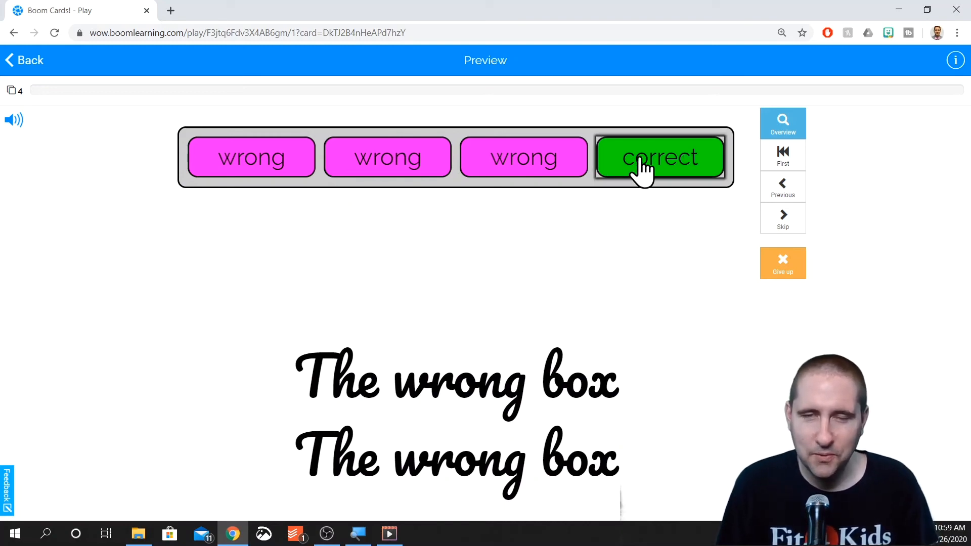
mouse_move(251, 156)
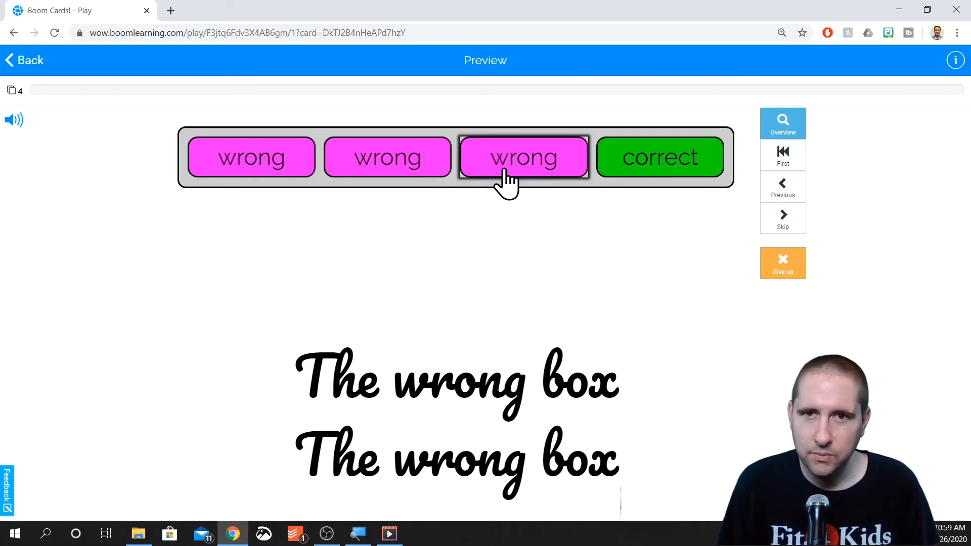
click(522, 157)
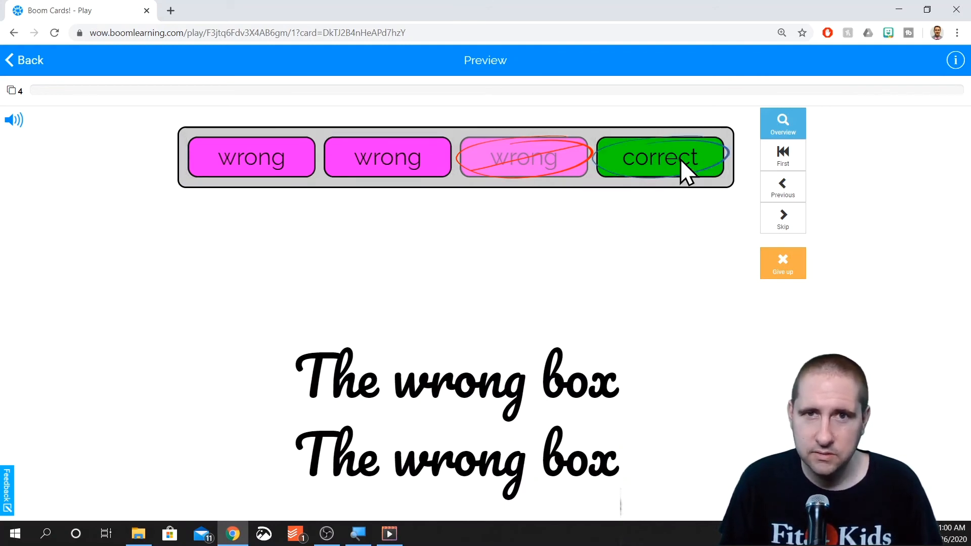
click(659, 157)
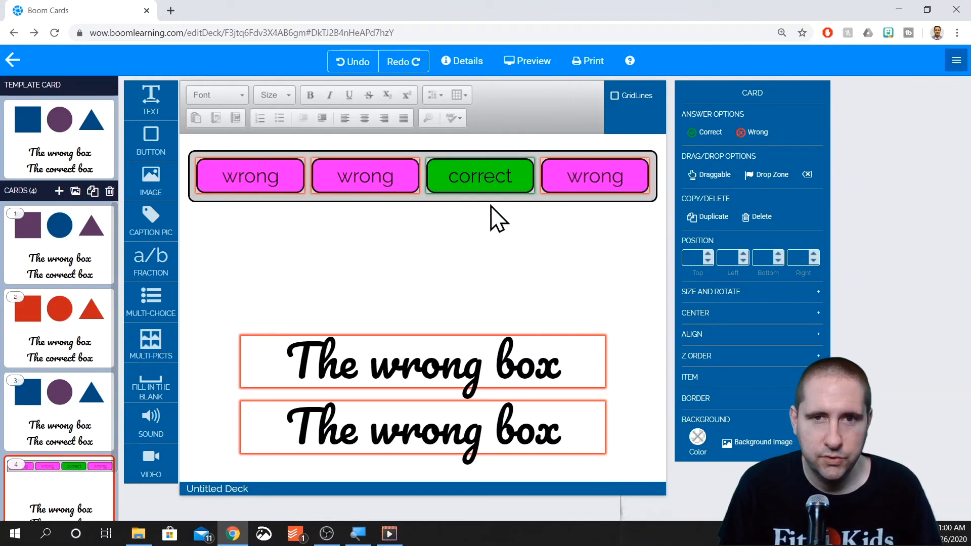
mouse_move(151, 322)
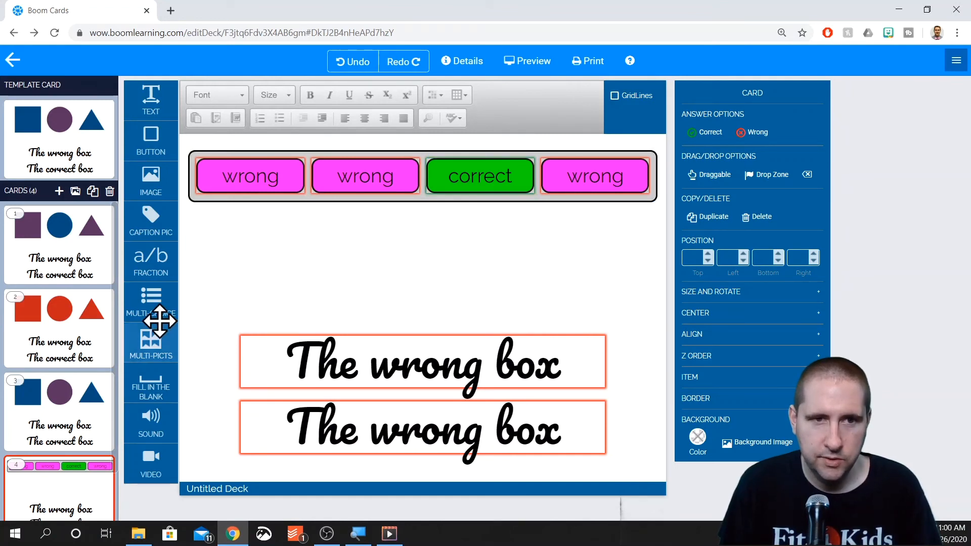
Add a Multi-Picts container and browse the Shape Pics library for purple shapes.
click(421, 175)
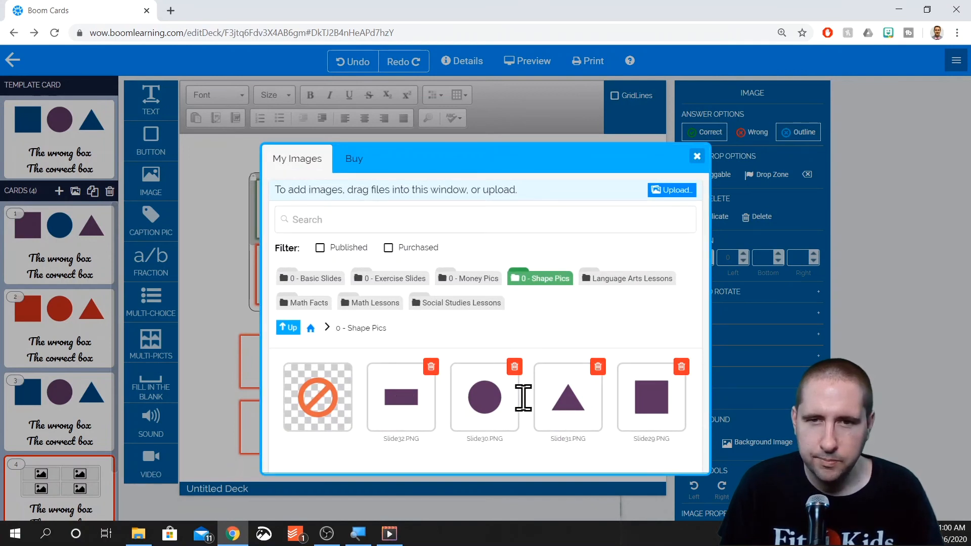
mouse_move(712, 313)
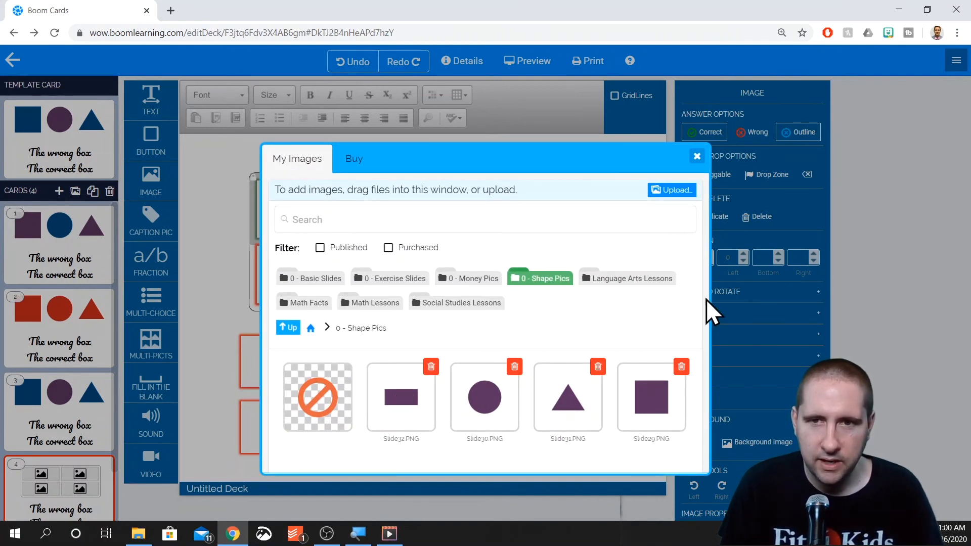
scroll(down, 3)
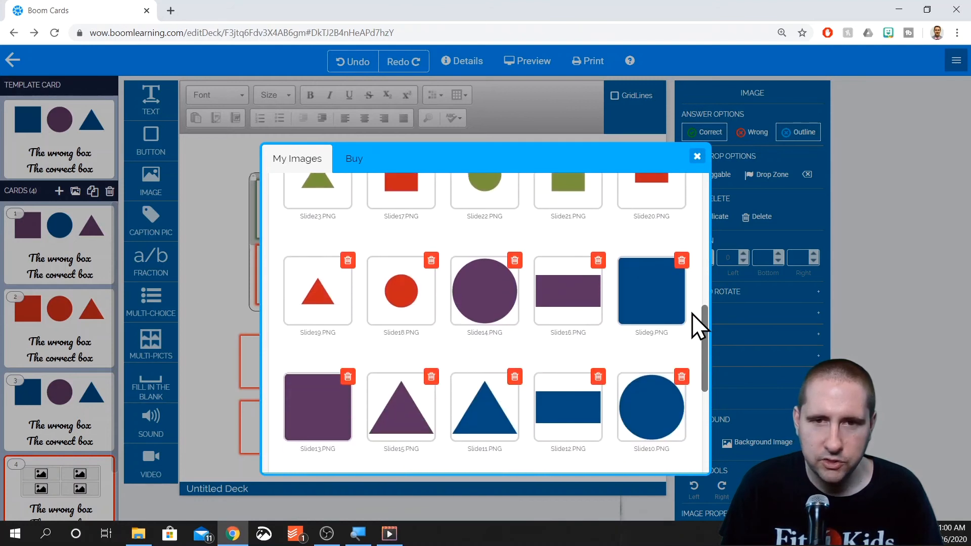
scroll(down, 3)
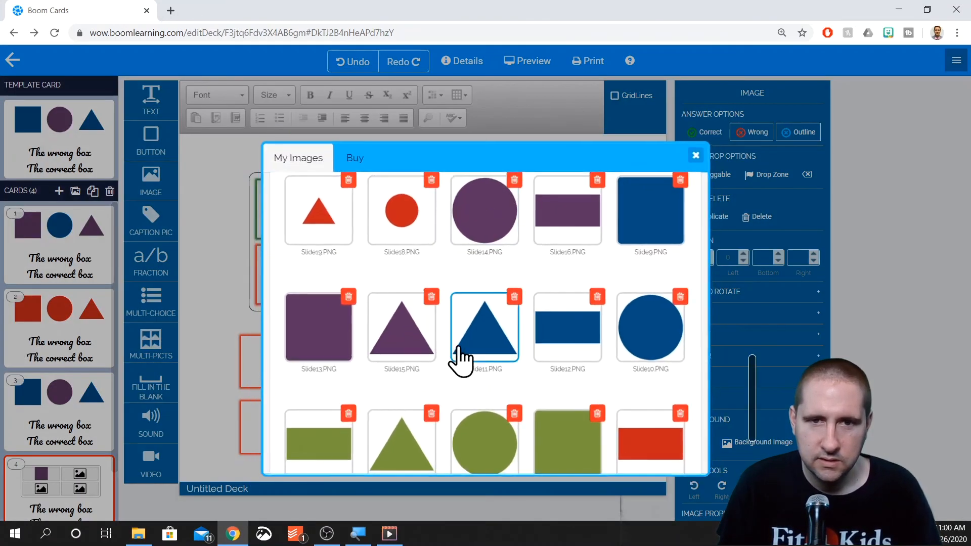
mouse_move(402, 343)
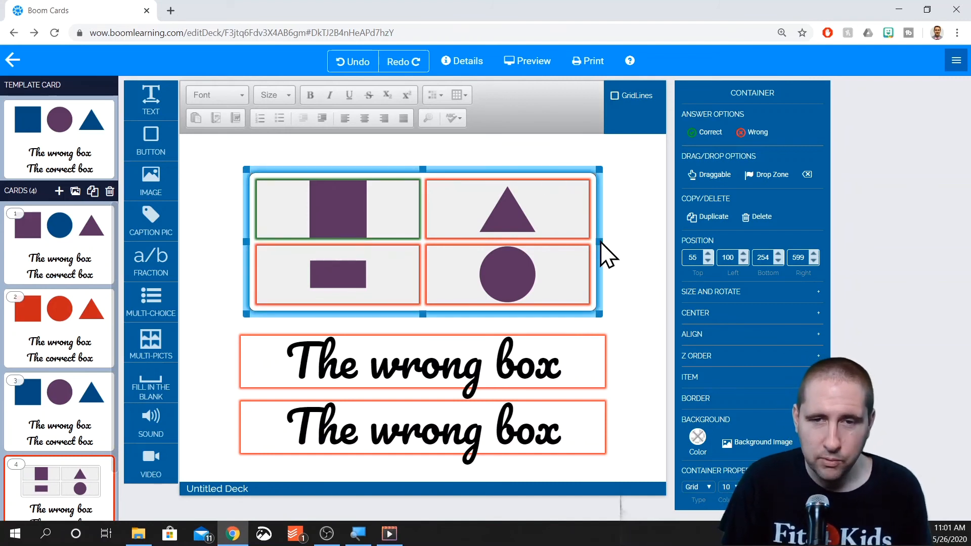
Move the picture grid to the top-left, resize it and set it to four columns.
drag(597, 243, 647, 254)
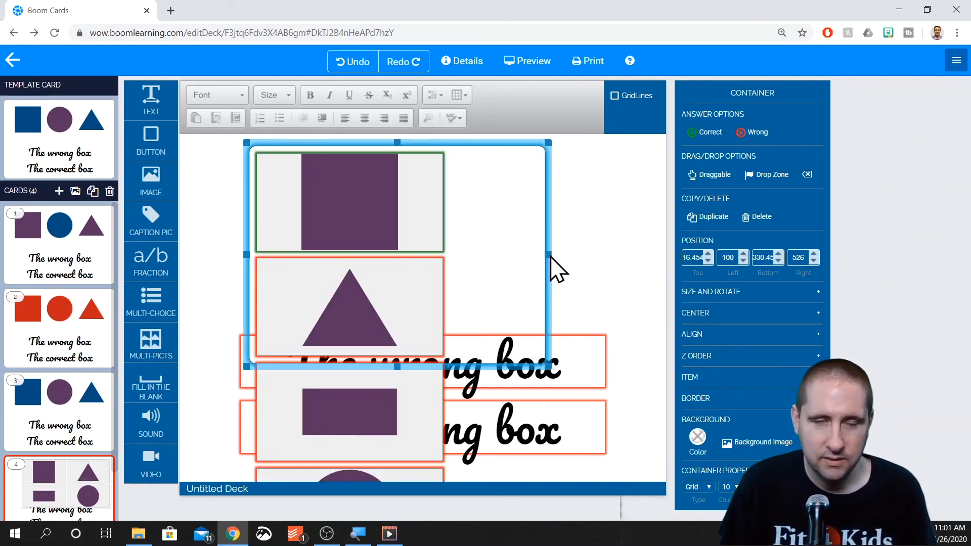
drag(545, 254, 498, 248)
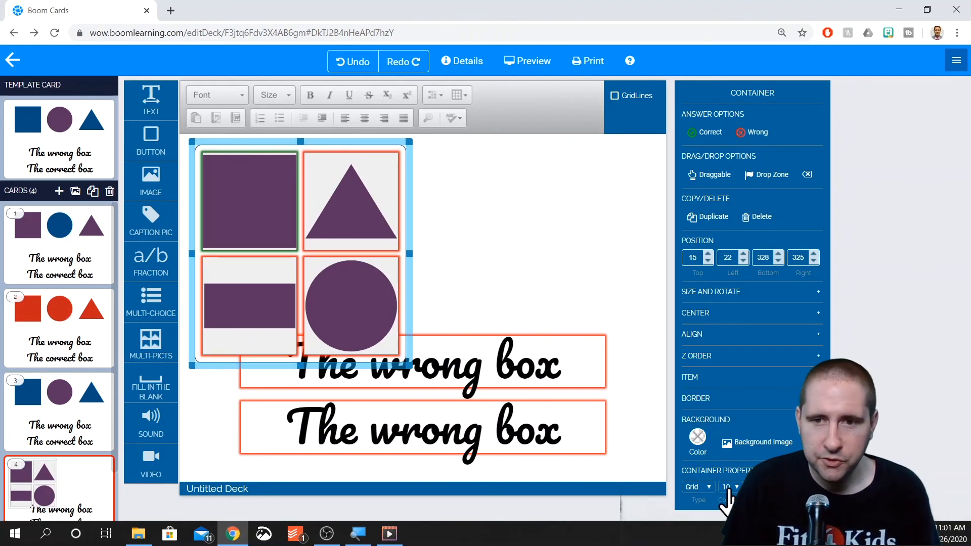
click(734, 488)
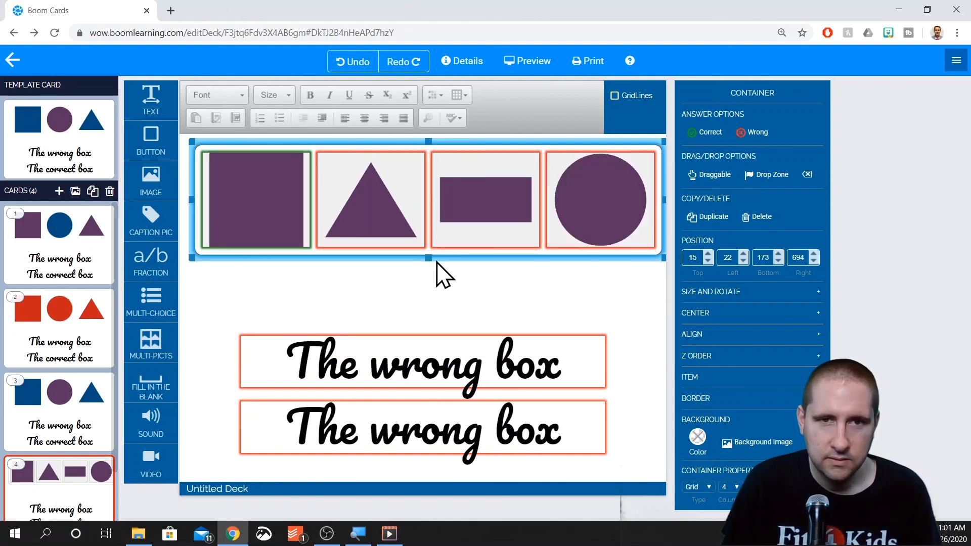
click(736, 398)
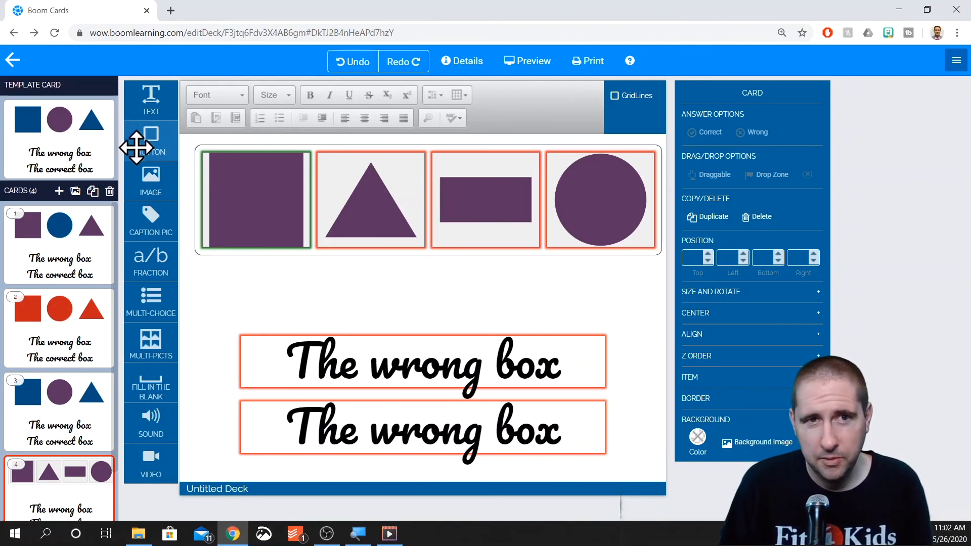
Delete the picture container, then select both 'The wrong box' text boxes and delete them.
click(424, 199)
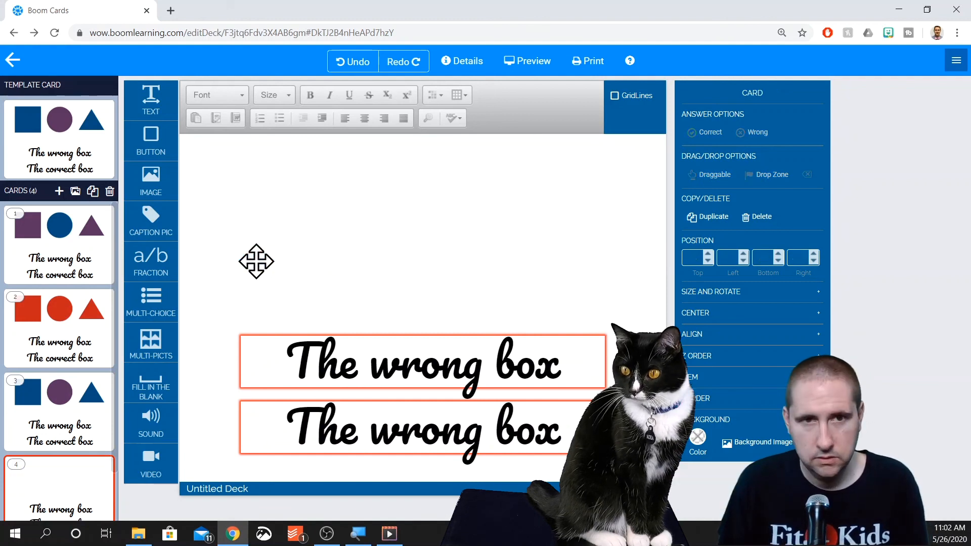
click(423, 362)
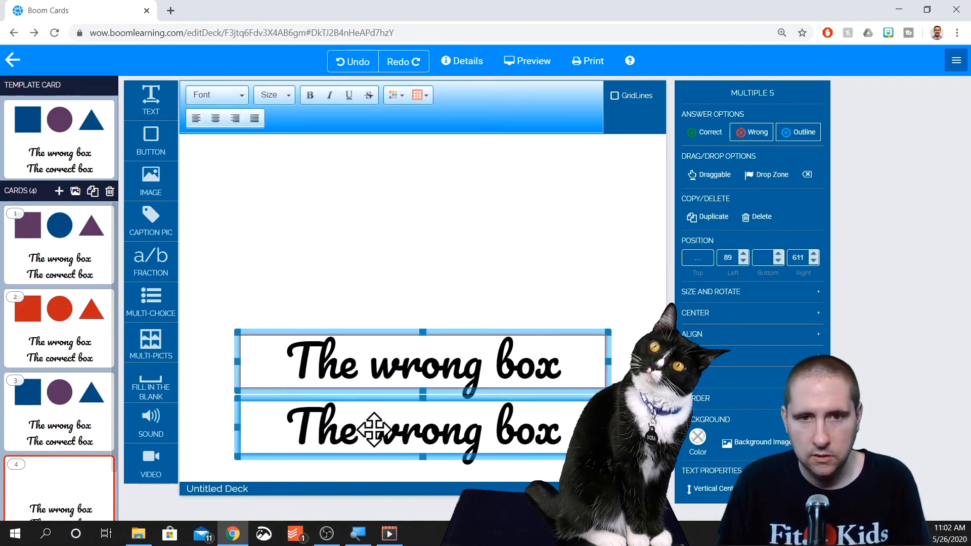
click(762, 217)
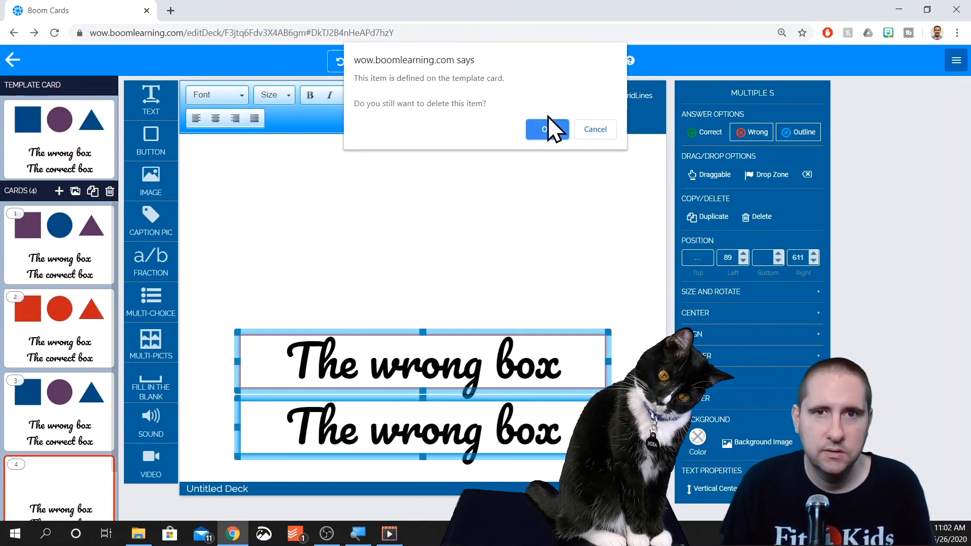